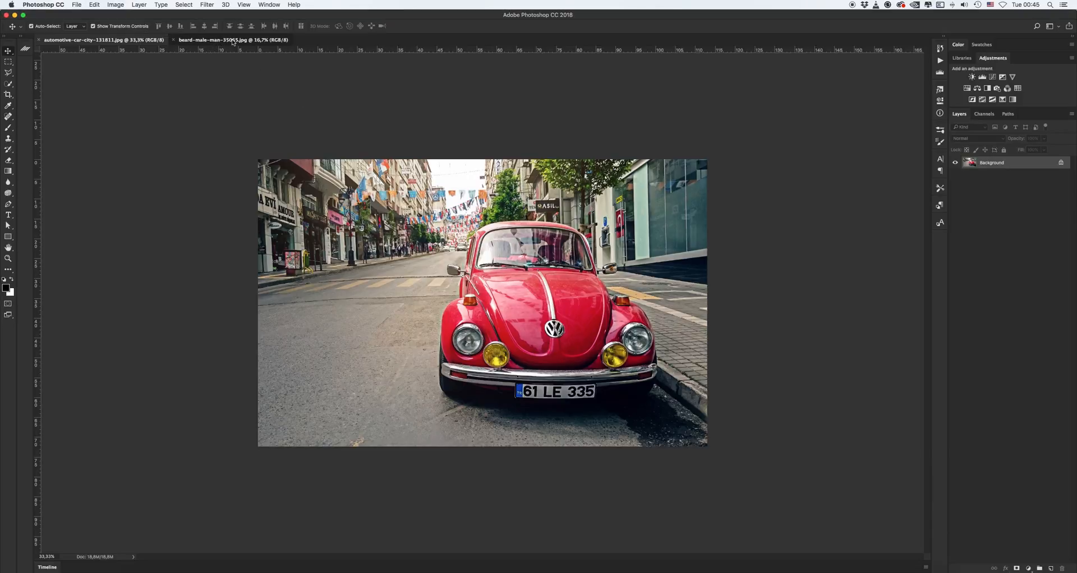
Check the bearded man's portrait, return to the red car photo and bring up the Actions panel.
{"action": "left_click", "coordinate": [234, 39]}
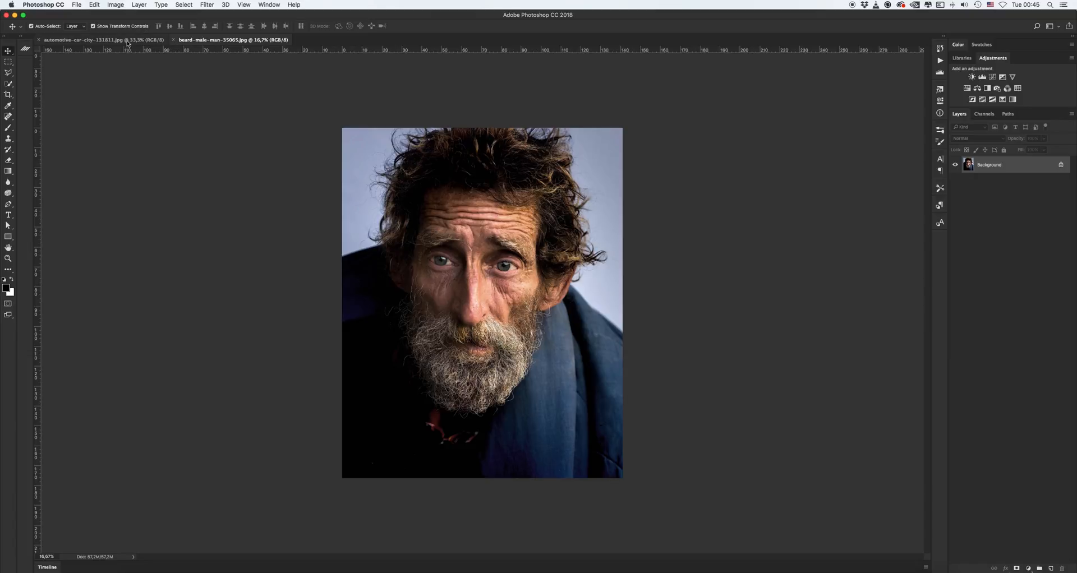
{"action": "left_click", "coordinate": [90, 39]}
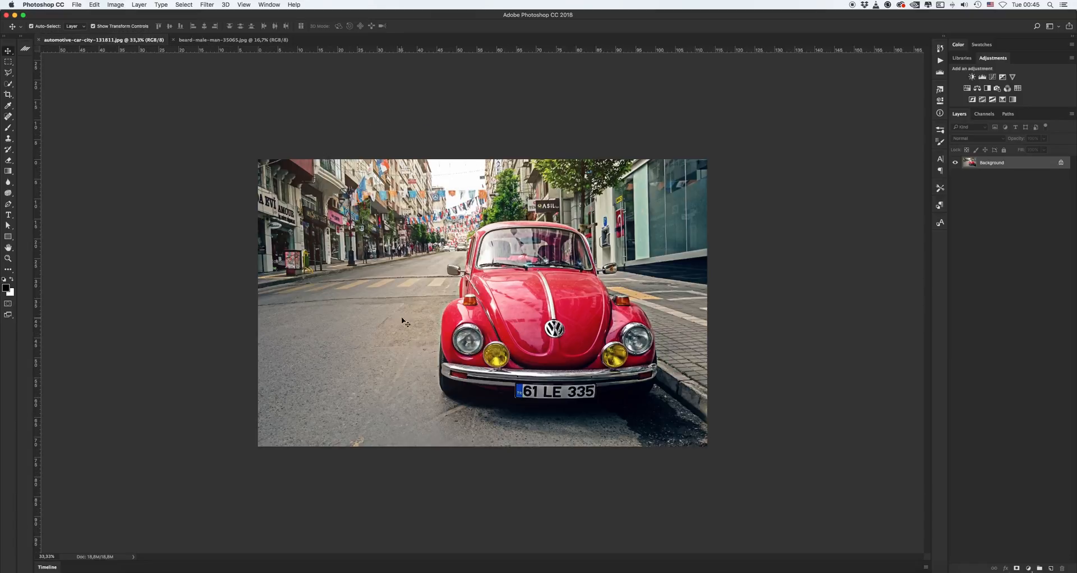
{"action": "mouse_move", "coordinate": [569, 310]}
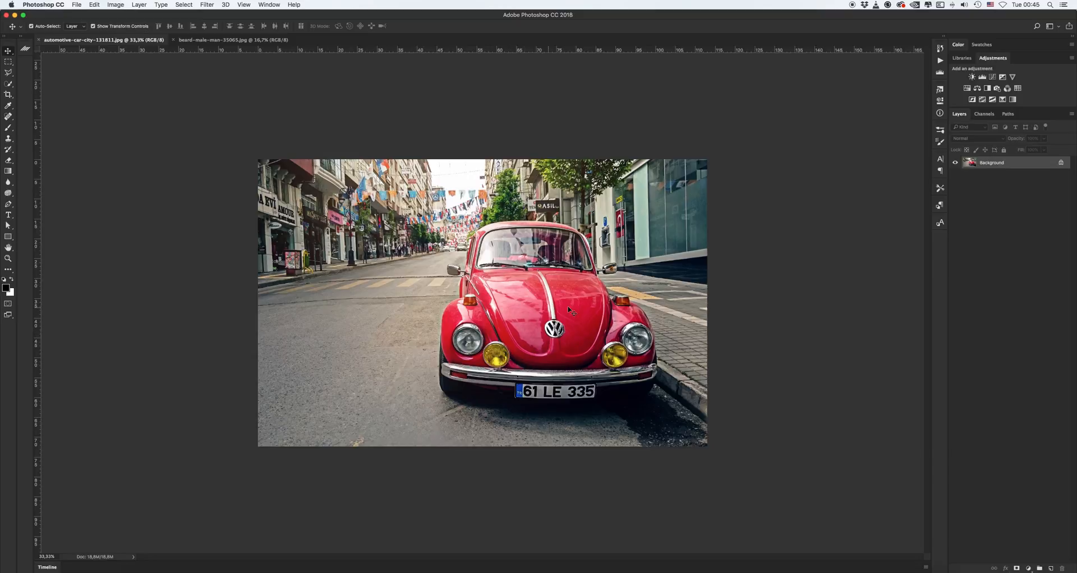
{"action": "mouse_move", "coordinate": [485, 285]}
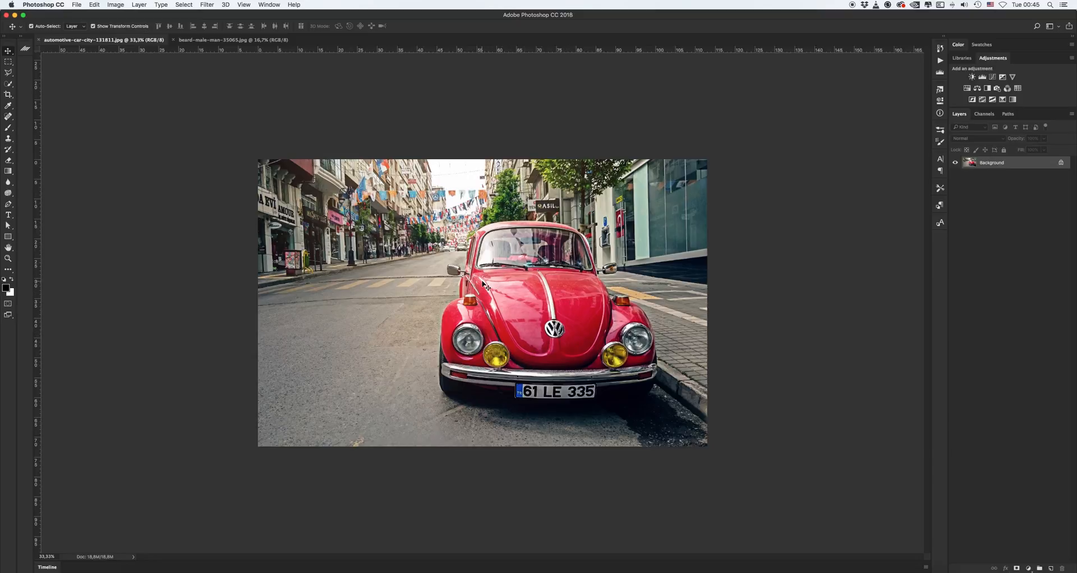
{"action": "mouse_move", "coordinate": [575, 253]}
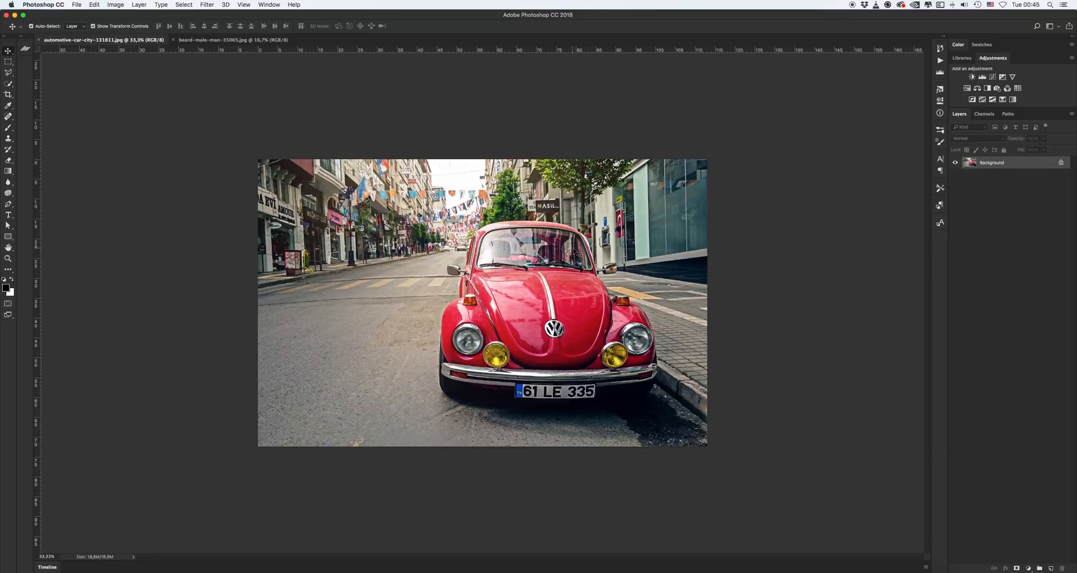
{"action": "mouse_move", "coordinate": [774, 153]}
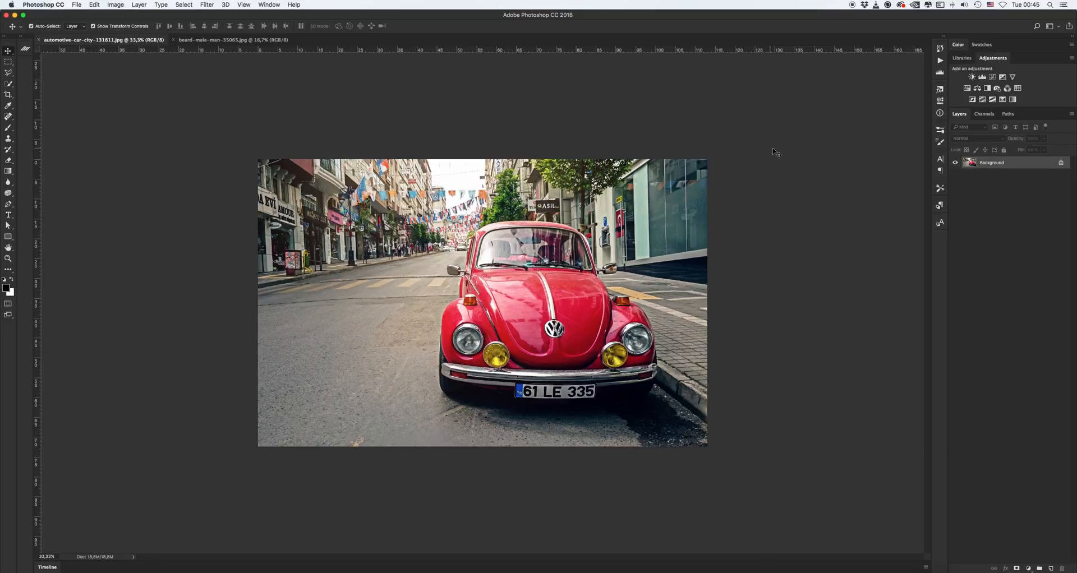
{"action": "mouse_move", "coordinate": [754, 137]}
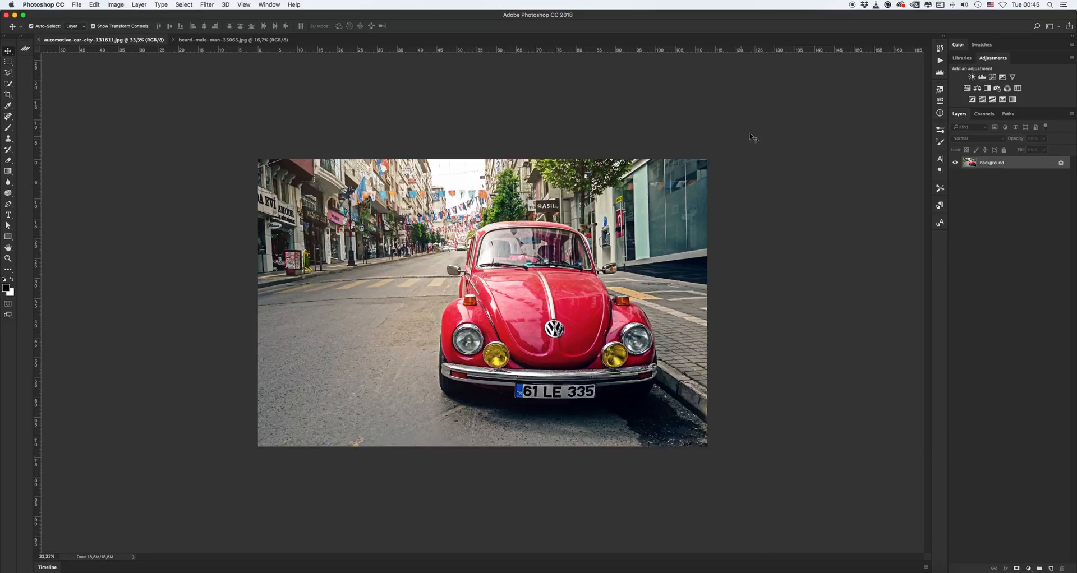
{"action": "mouse_move", "coordinate": [893, 72]}
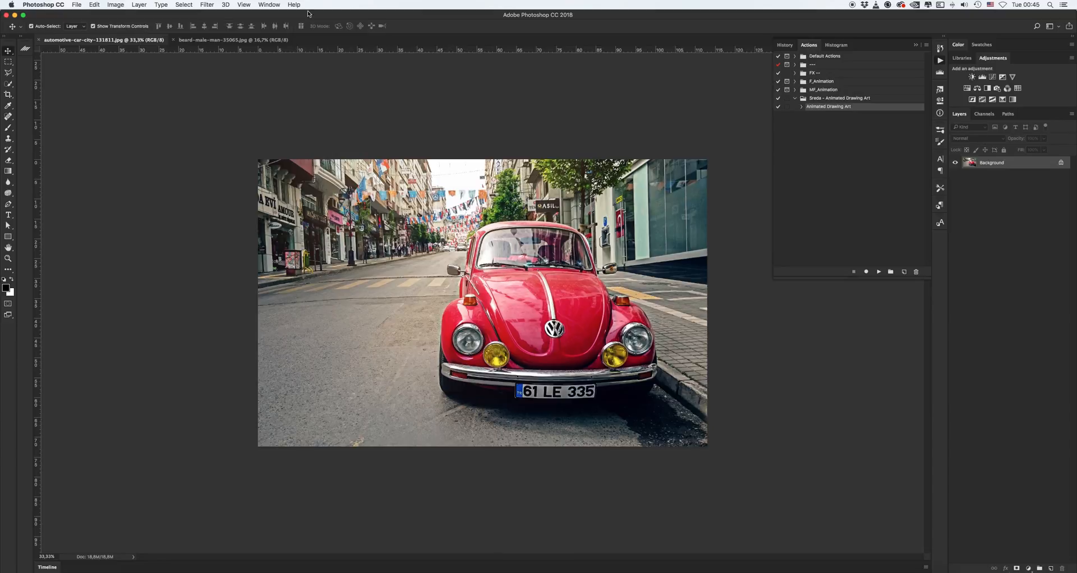
{"action": "left_click", "coordinate": [268, 5]}
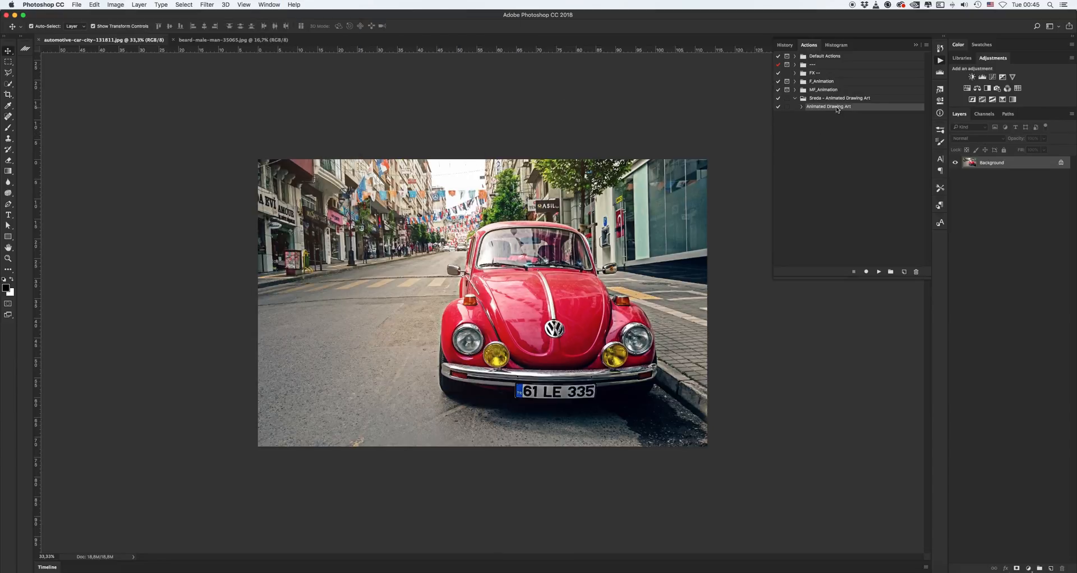
{"action": "left_click", "coordinate": [916, 45]}
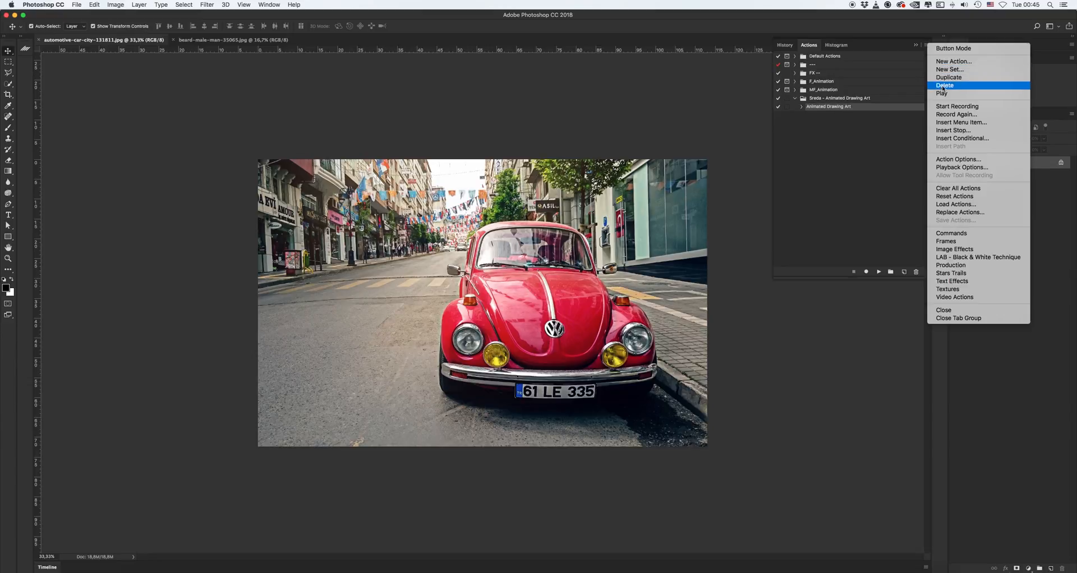
{"action": "mouse_move", "coordinate": [956, 204]}
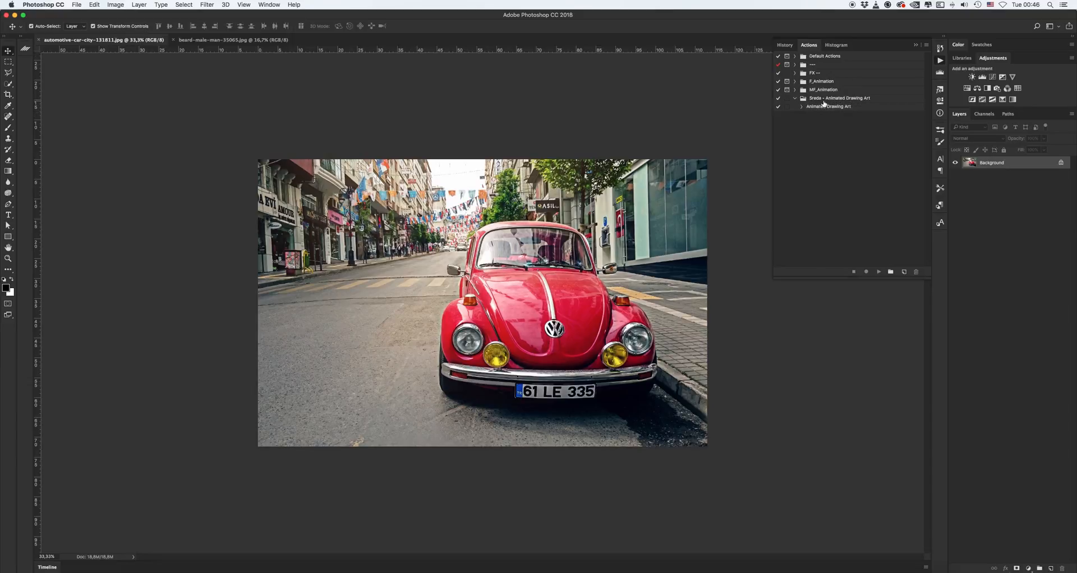
Expand the 'Sreda - Animated Drawing Art' set and select its Animated Drawing Art action.
{"action": "left_click", "coordinate": [828, 106]}
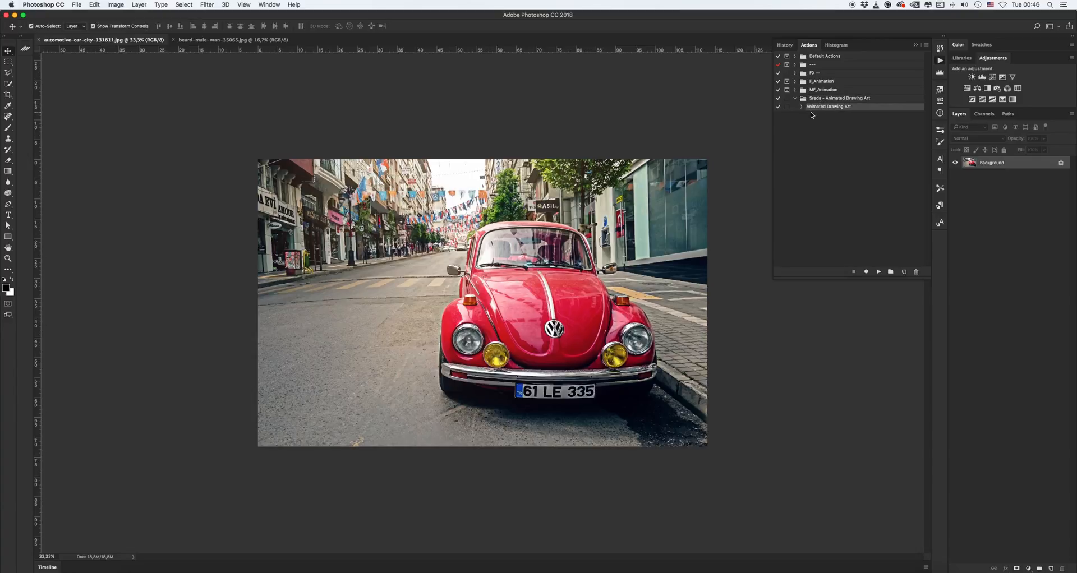
{"action": "left_click", "coordinate": [828, 107]}
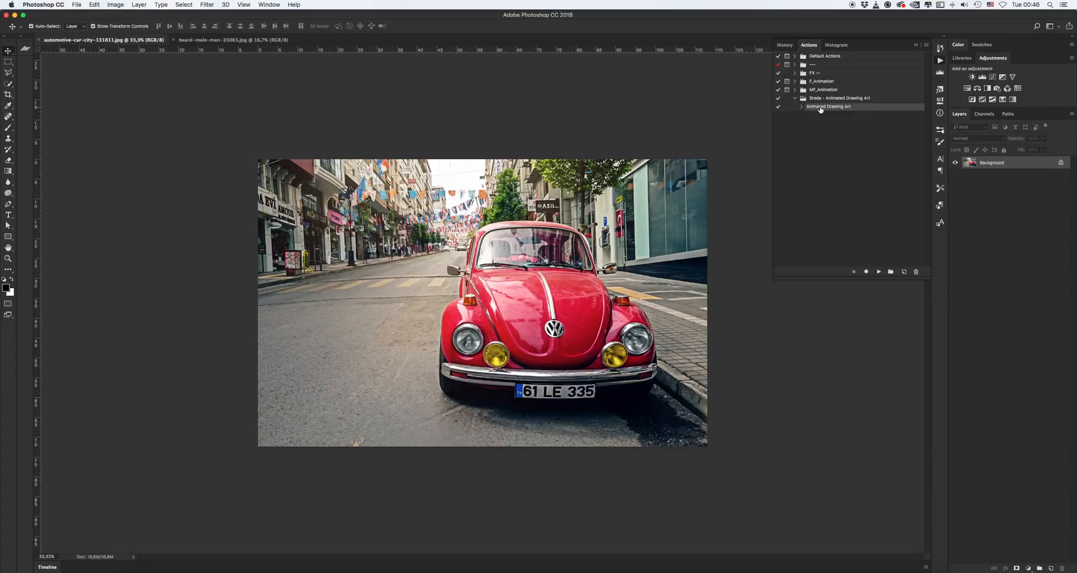
{"action": "left_click", "coordinate": [800, 106]}
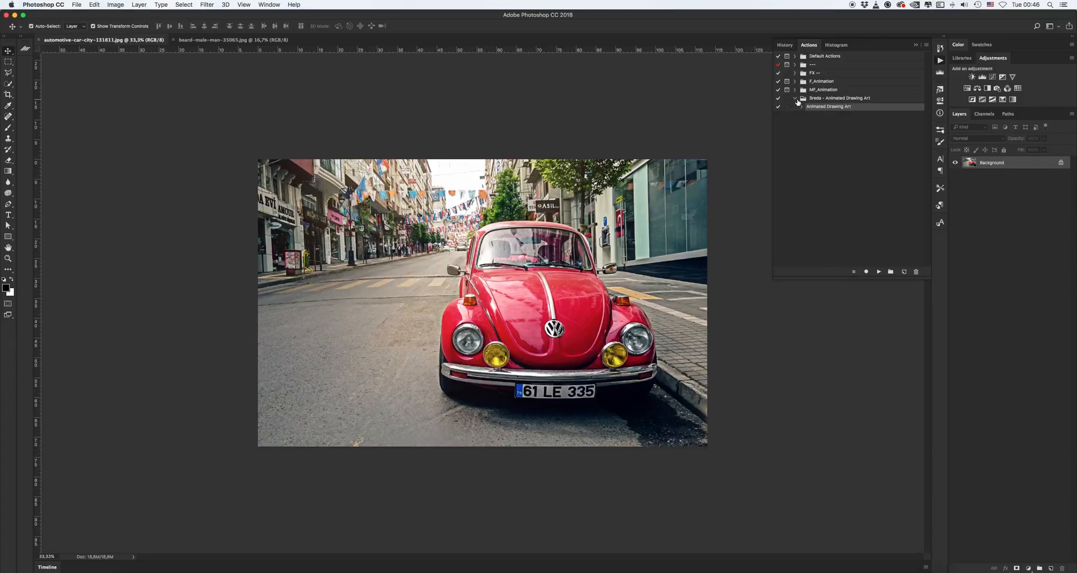
{"action": "left_click", "coordinate": [800, 107]}
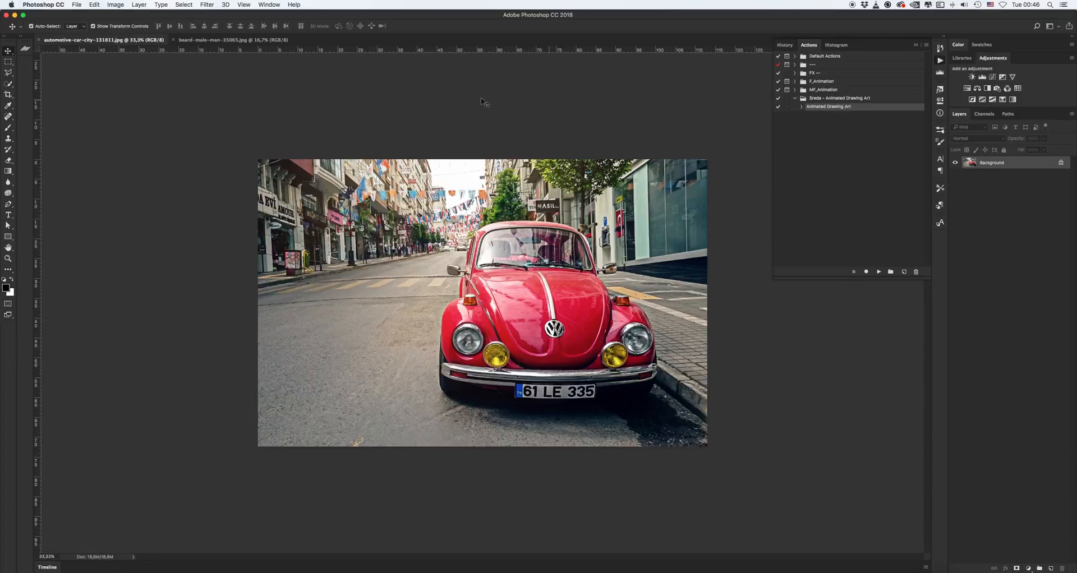
{"action": "mouse_move", "coordinate": [165, 82]}
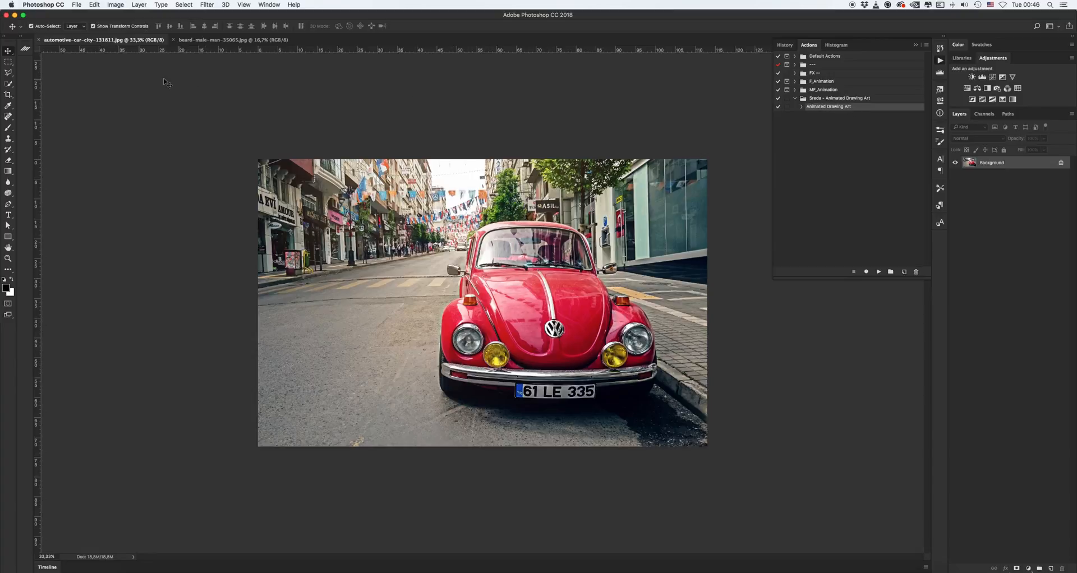
{"action": "mouse_move", "coordinate": [510, 295]}
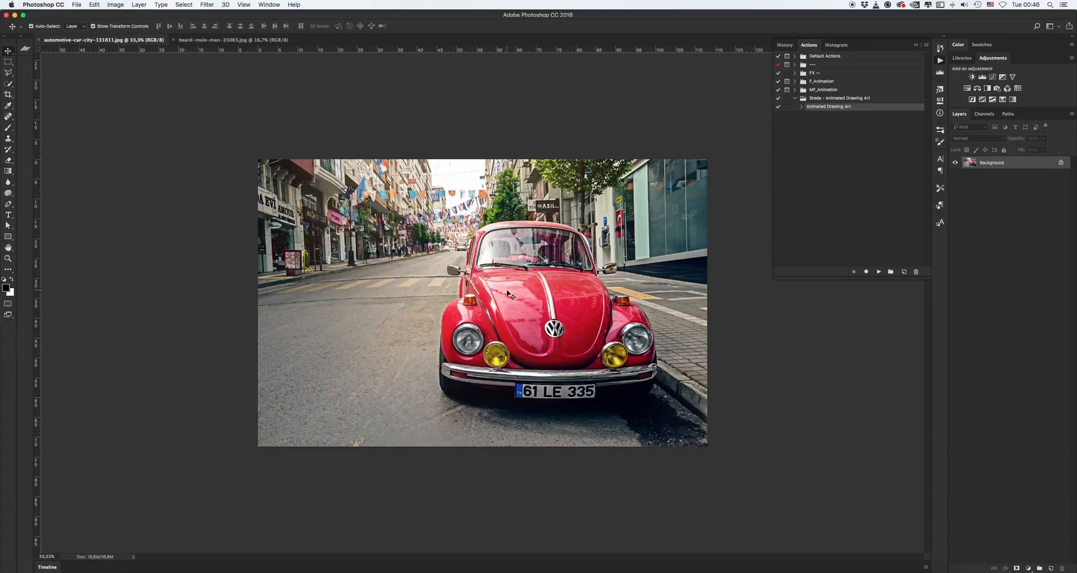
{"action": "mouse_move", "coordinate": [540, 278]}
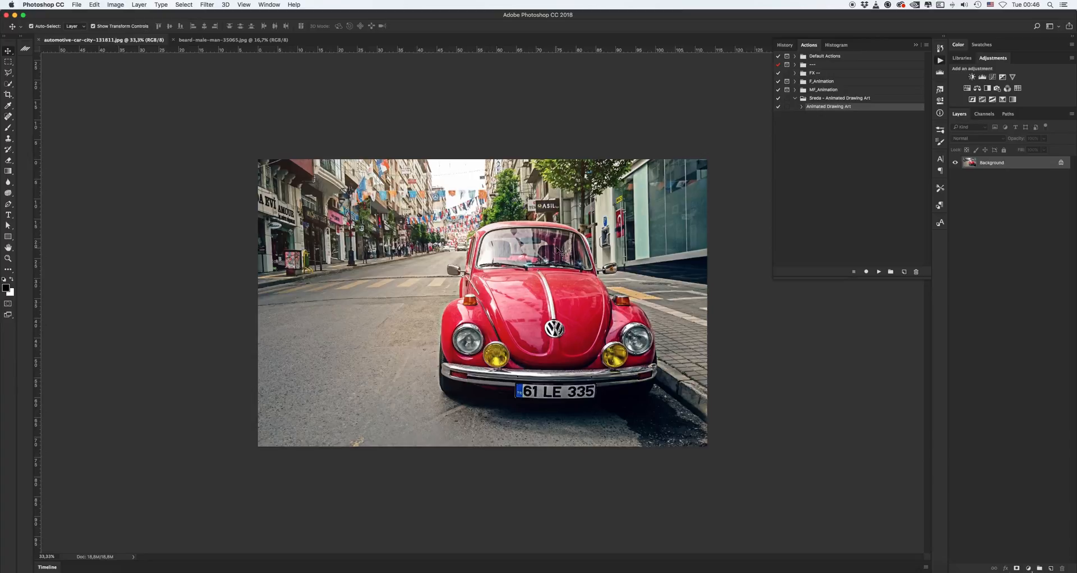
{"action": "mouse_move", "coordinate": [556, 301]}
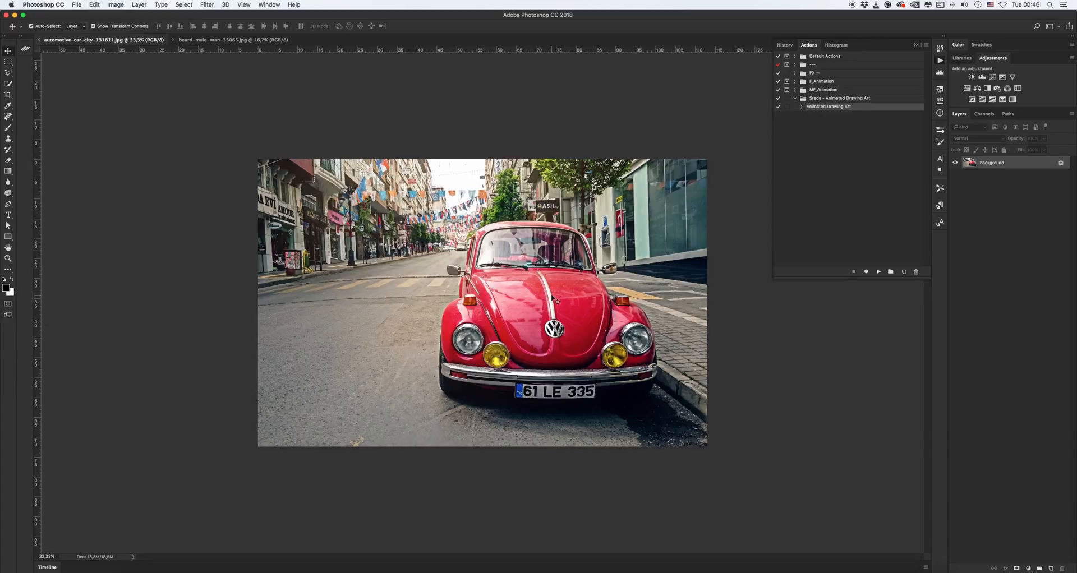
Resize the car photo to 2000 px wide with proportions constrained, giving 2000 × 1281 pixels.
{"action": "left_click", "coordinate": [115, 5]}
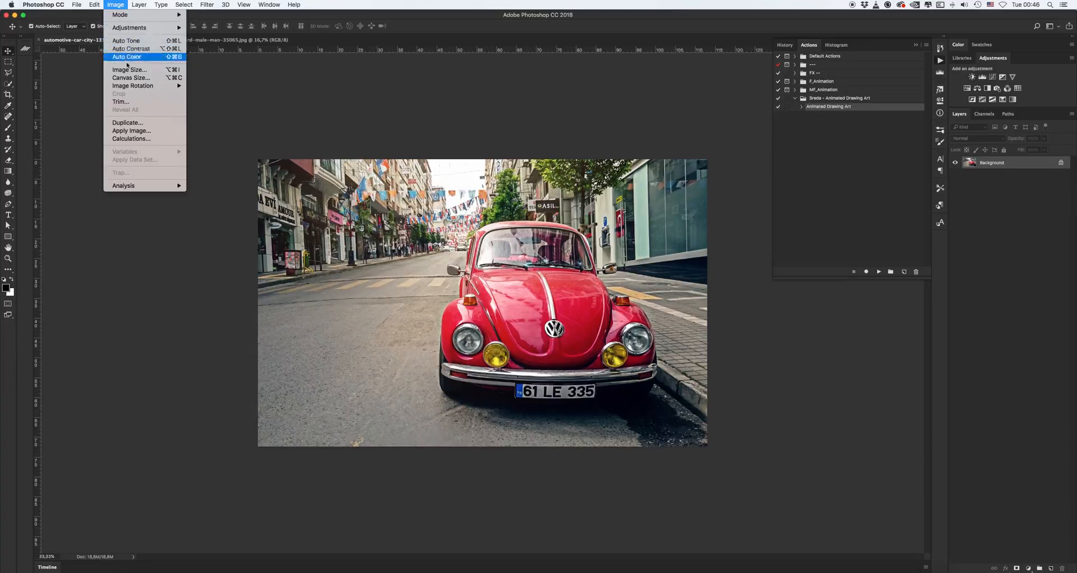
{"action": "left_click", "coordinate": [128, 69]}
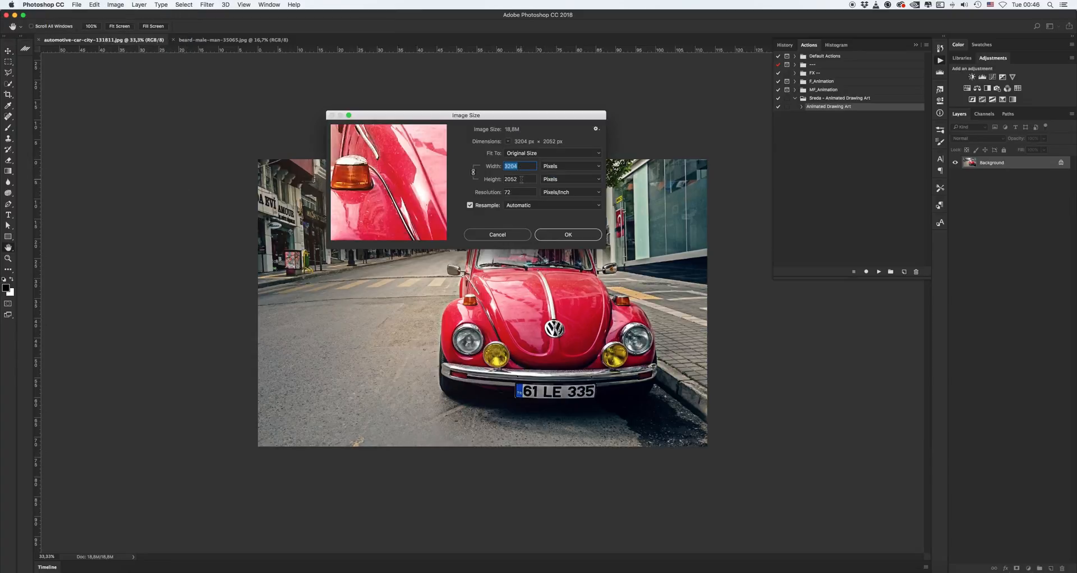
{"action": "triple_click", "coordinate": [517, 180]}
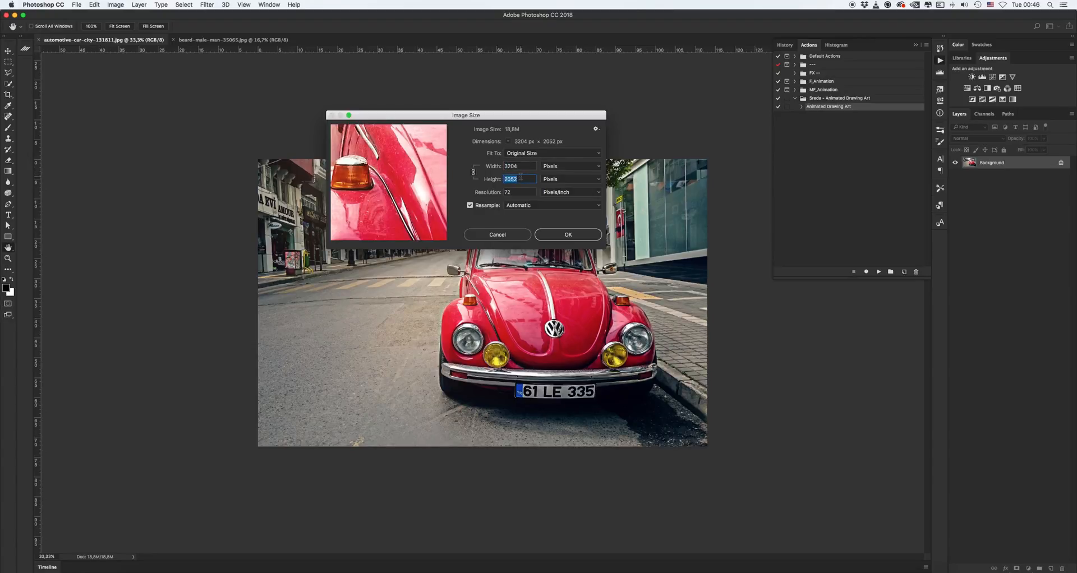
{"action": "mouse_move", "coordinate": [518, 179]}
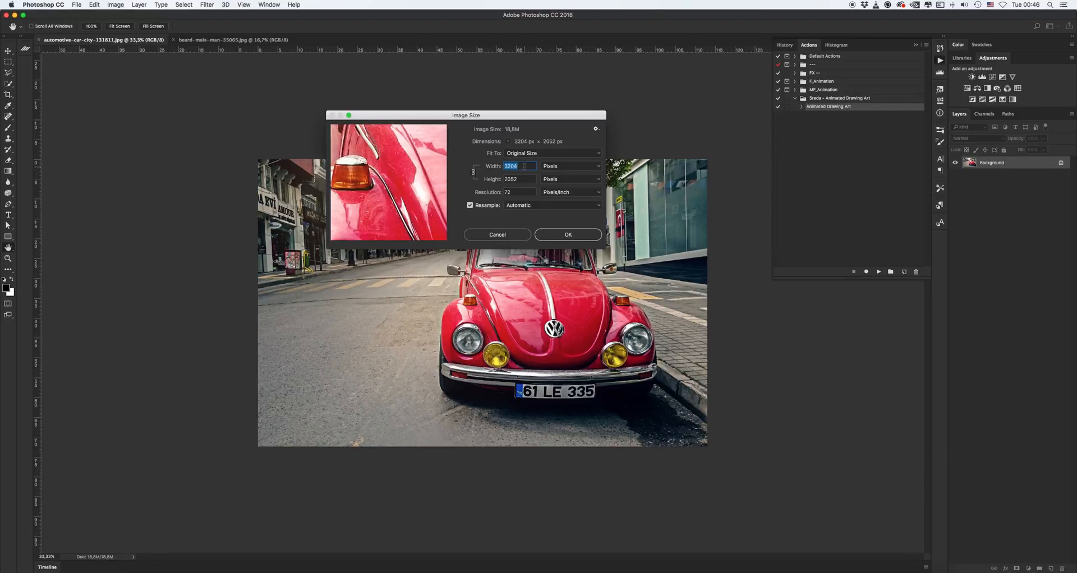
{"action": "mouse_move", "coordinate": [511, 165]}
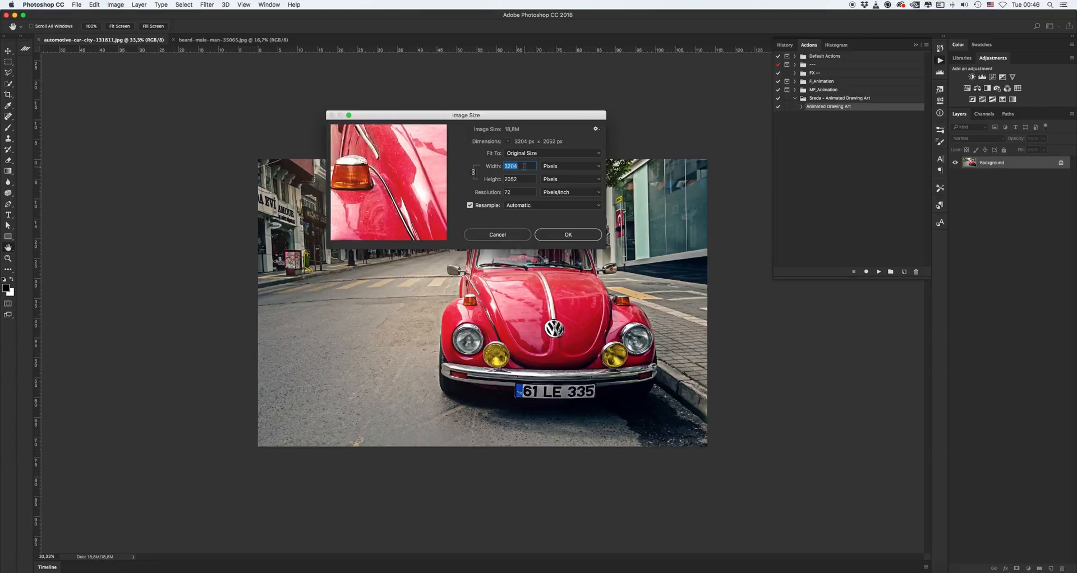
{"action": "type", "text": "1500"}
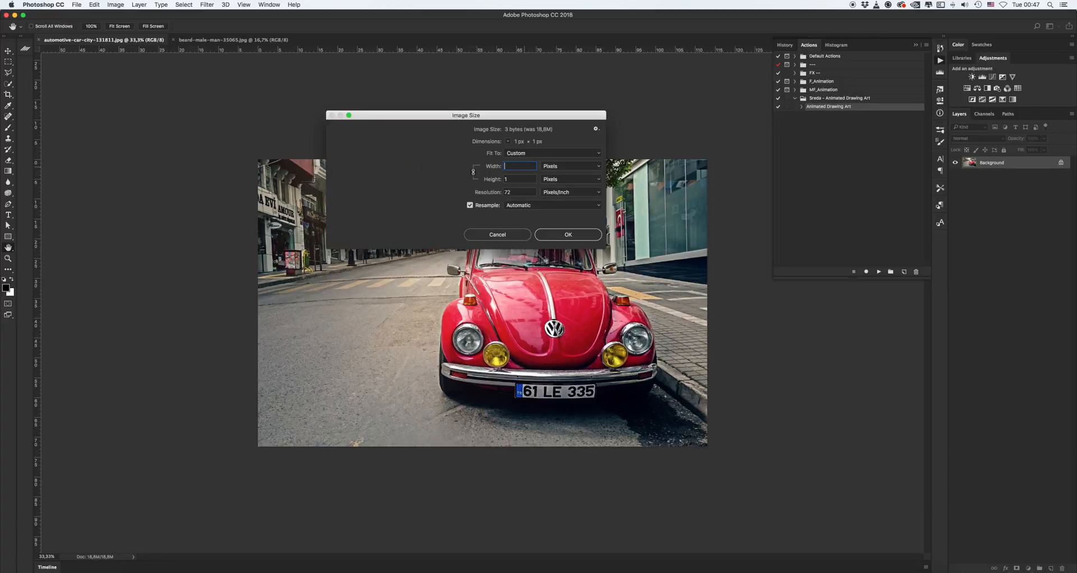
{"action": "type", "text": "2000"}
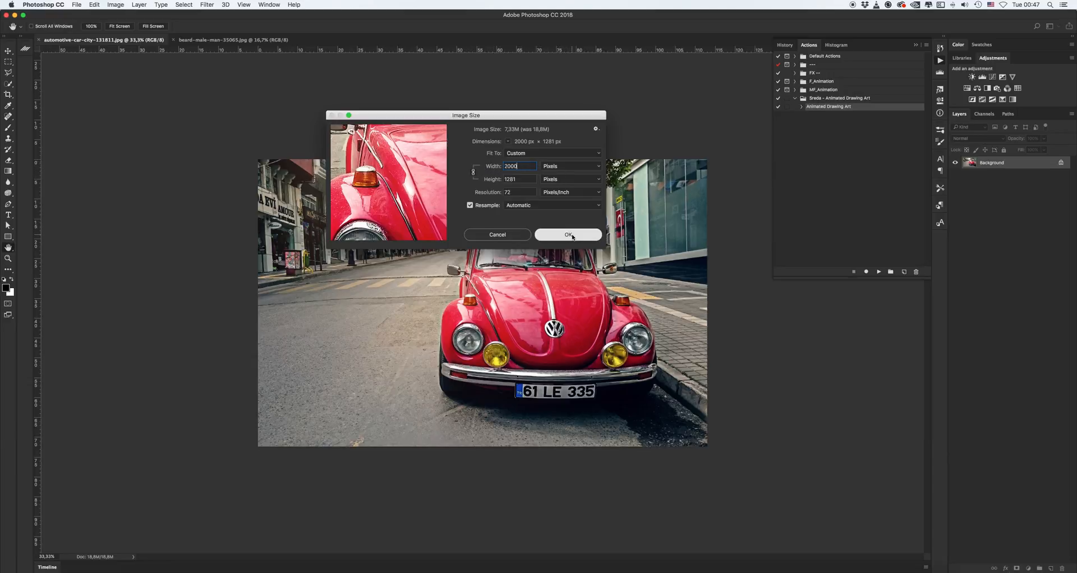
{"action": "left_click", "coordinate": [568, 235]}
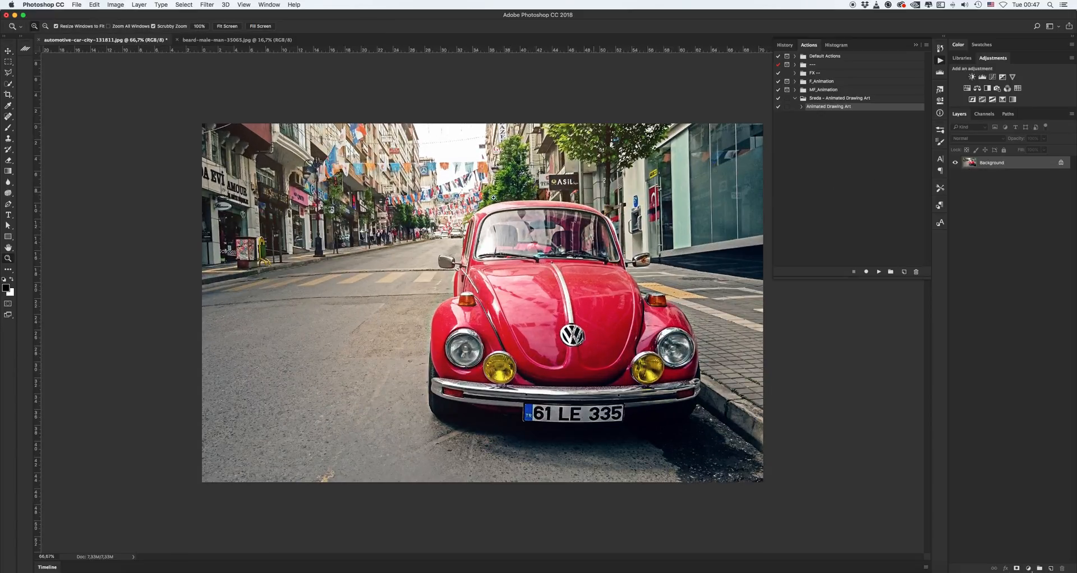
{"action": "mouse_move", "coordinate": [584, 262]}
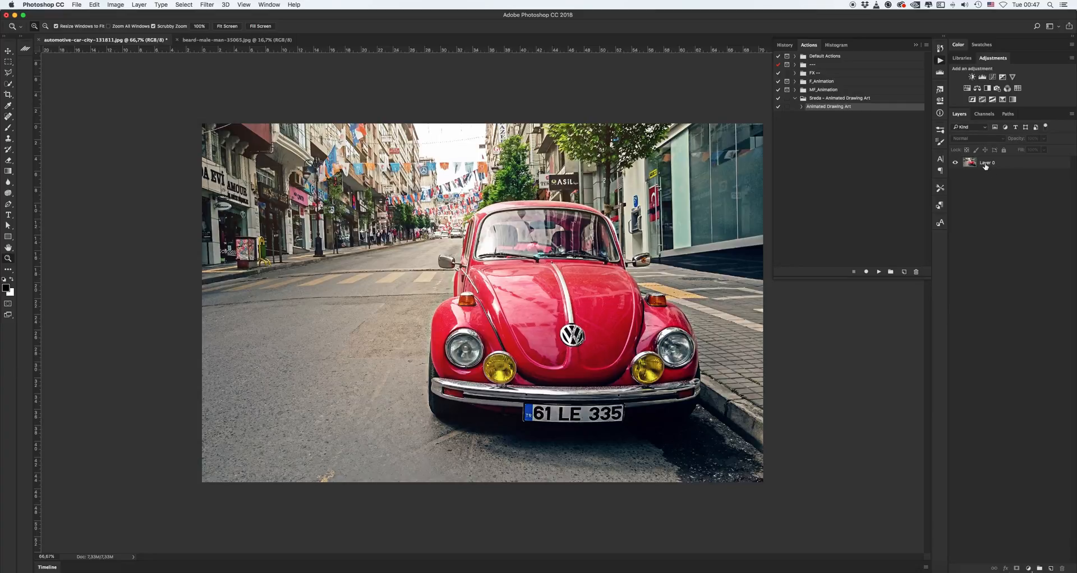
{"action": "mouse_move", "coordinate": [1005, 165]}
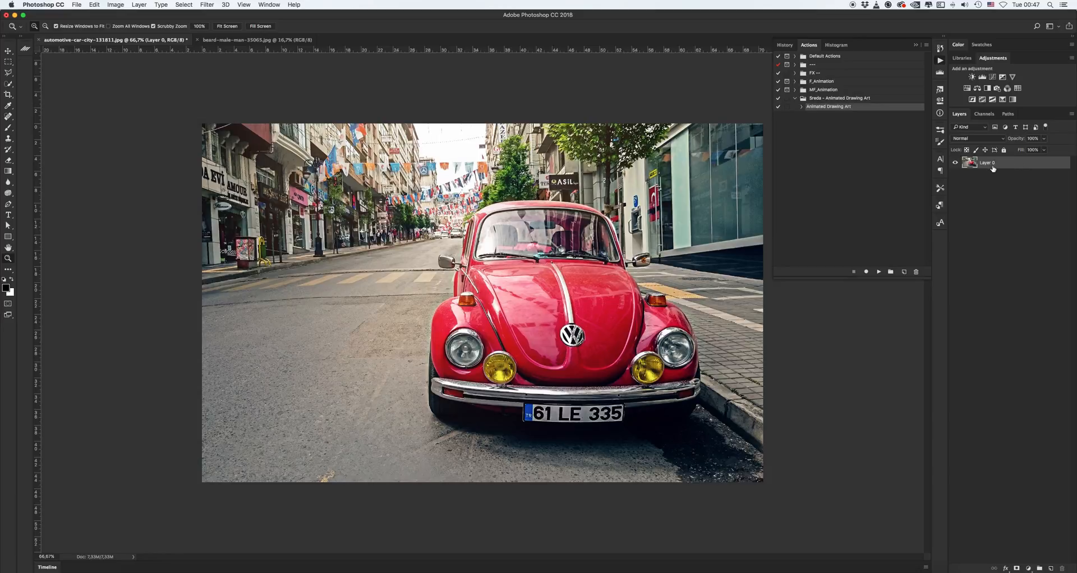
{"action": "mouse_move", "coordinate": [1012, 172]}
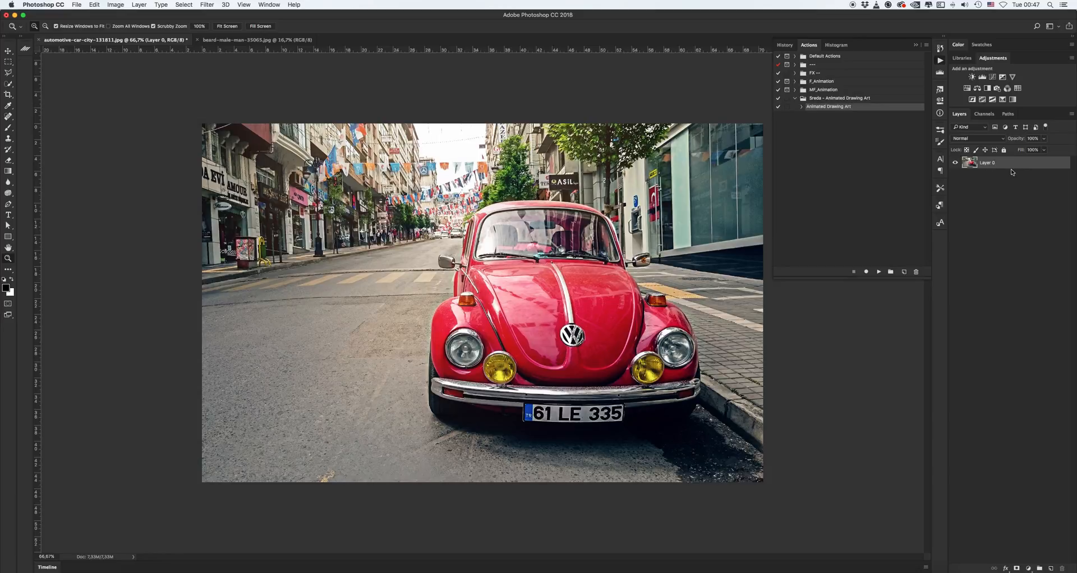
{"action": "mouse_move", "coordinate": [1018, 167]}
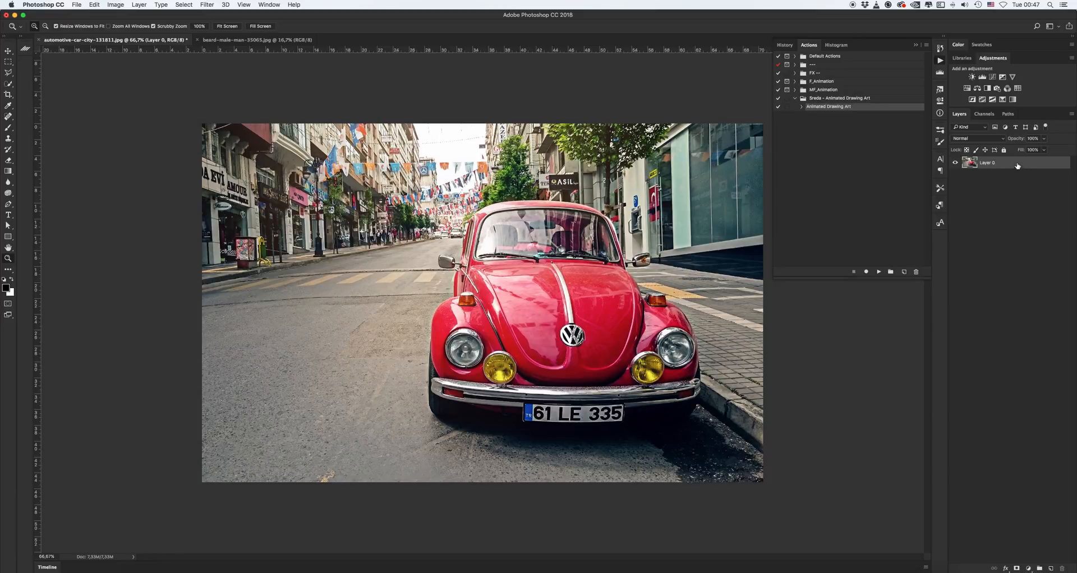
Convert the car photo's Layer 0 into the locked Background layer via Background from Layer.
{"action": "left_click", "coordinate": [139, 4]}
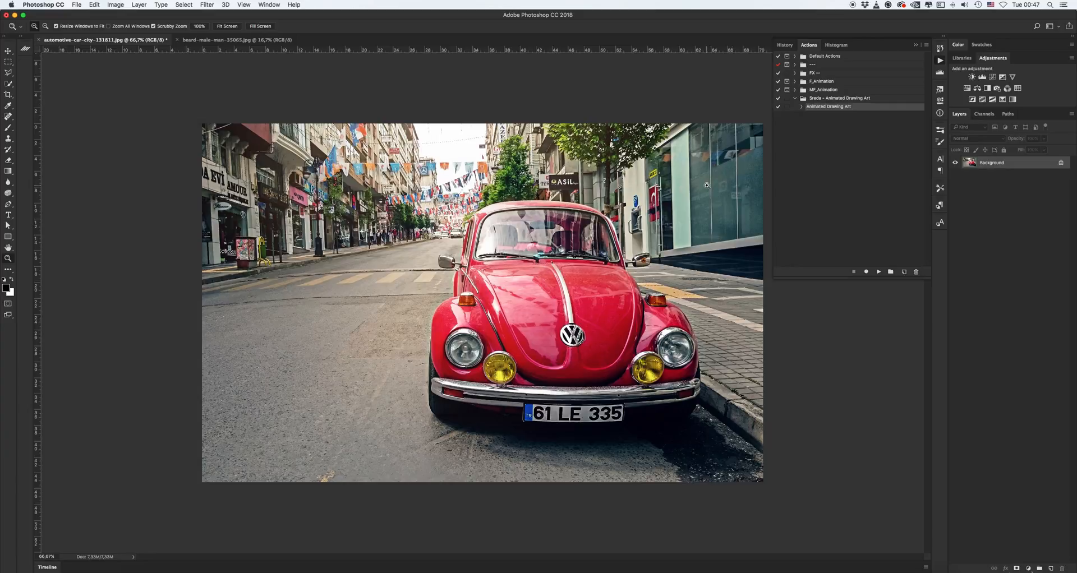
{"action": "mouse_move", "coordinate": [568, 193]}
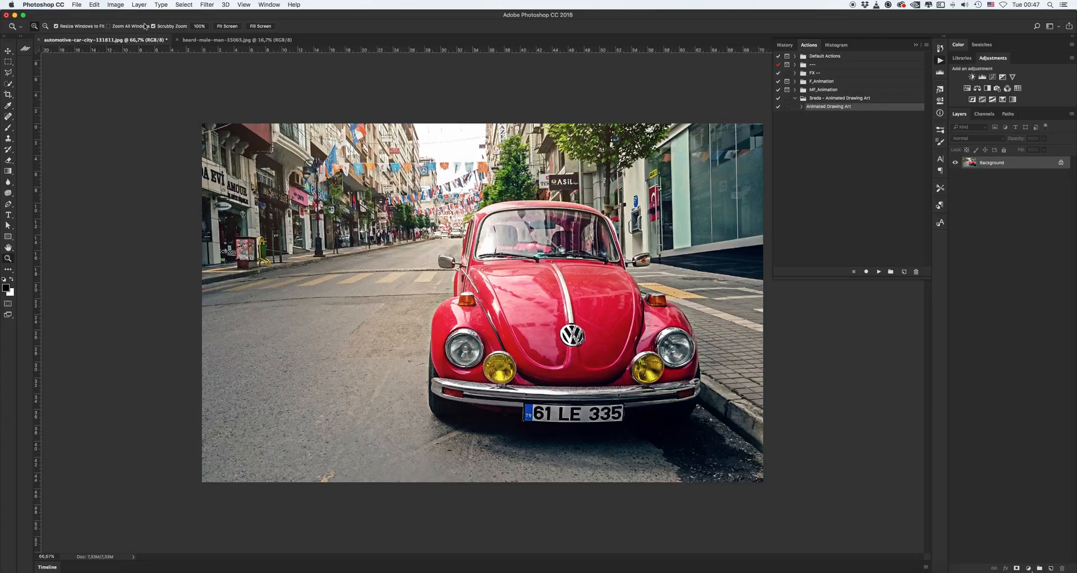
{"action": "left_click", "coordinate": [114, 5]}
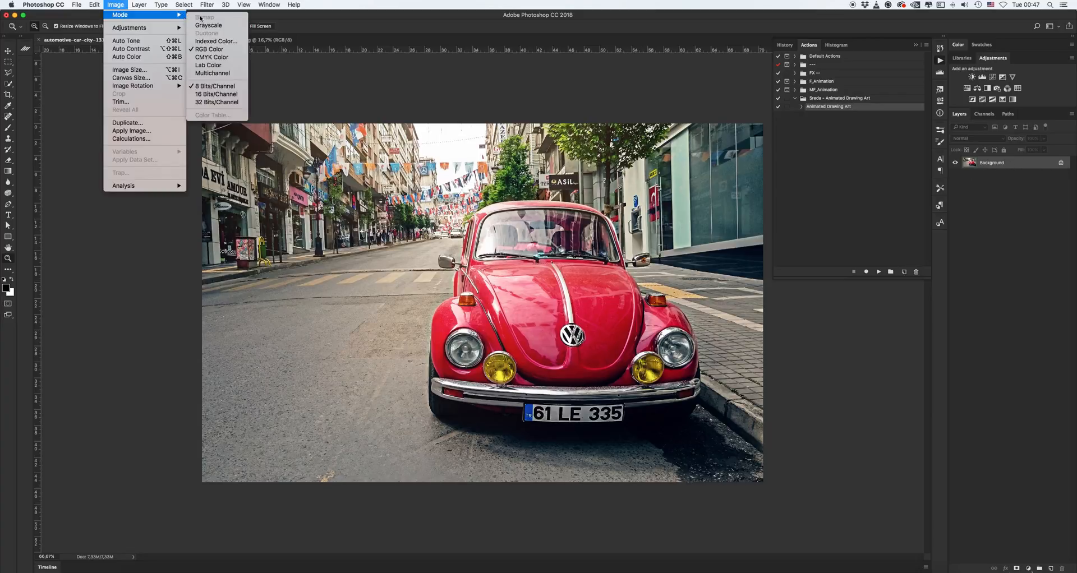
{"action": "mouse_move", "coordinate": [213, 85]}
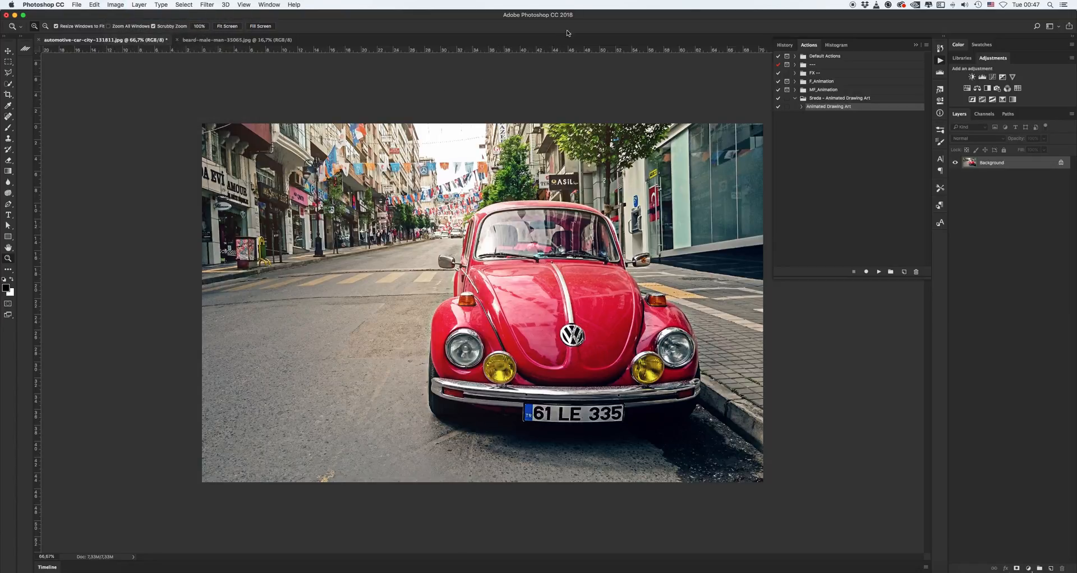
{"action": "mouse_move", "coordinate": [519, 20]}
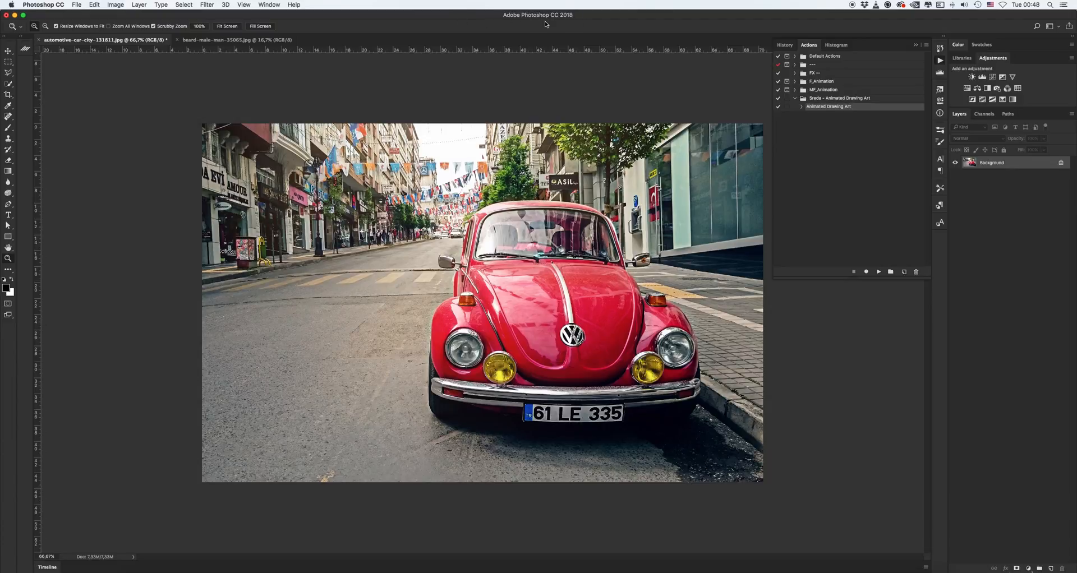
{"action": "left_click", "coordinate": [9, 50]}
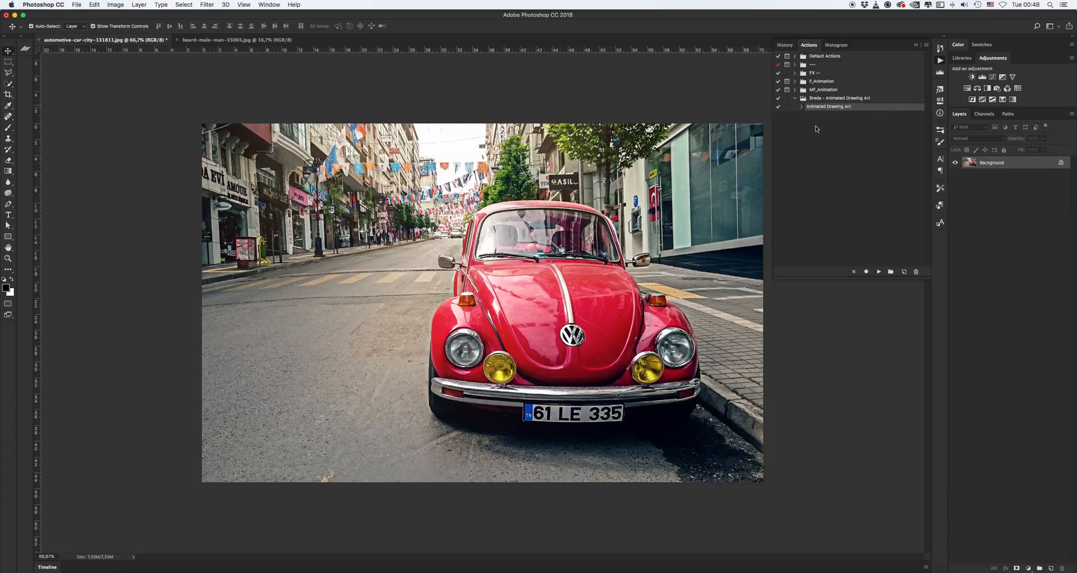
{"action": "mouse_move", "coordinate": [837, 115]}
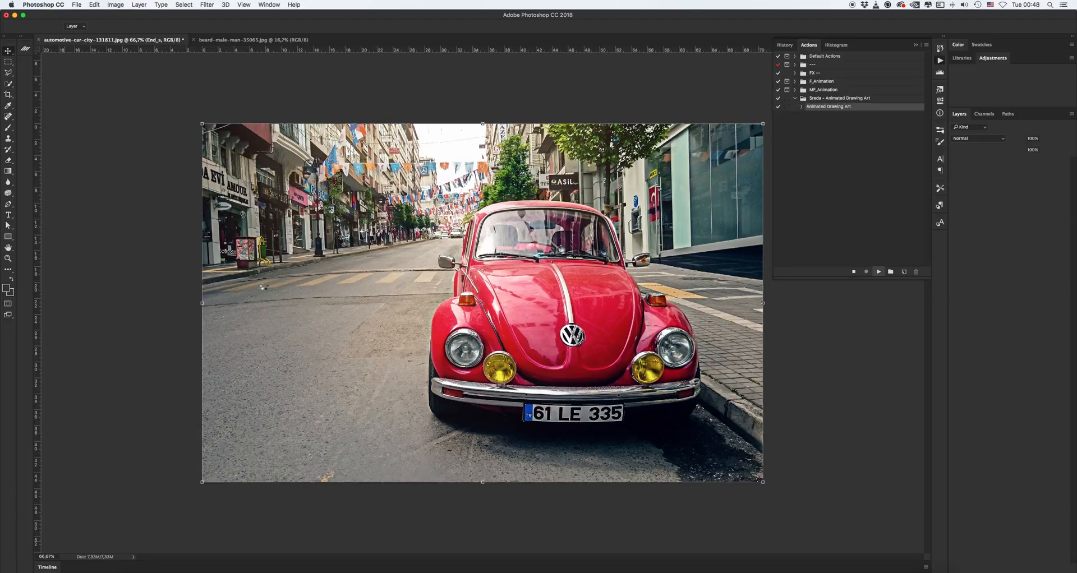
{"action": "mouse_move", "coordinate": [270, 101]}
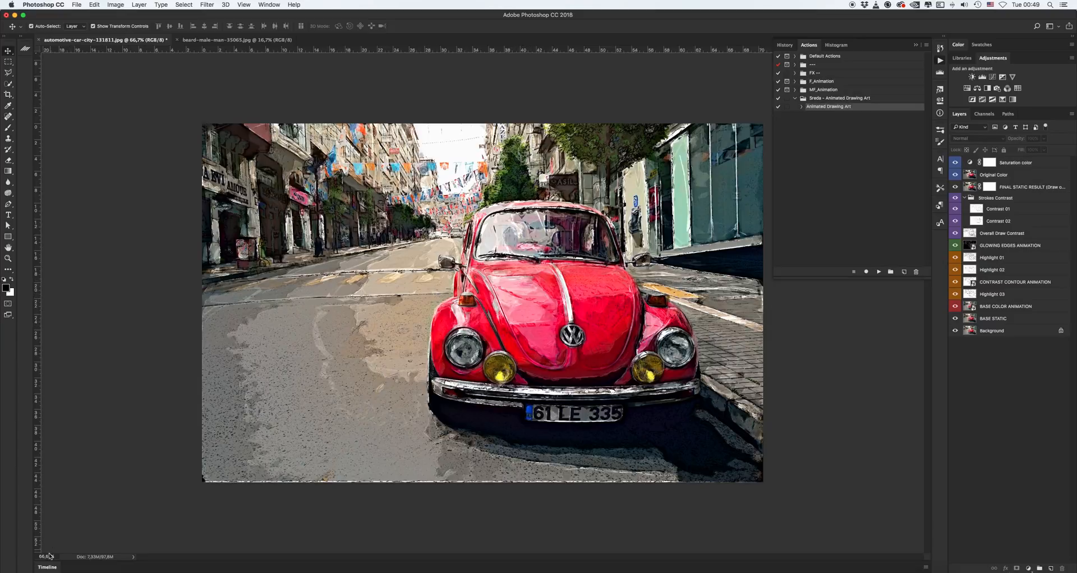
Let the action finish so the painted car sketch's layers appear as Timeline animation tracks.
{"action": "left_click", "coordinate": [47, 571]}
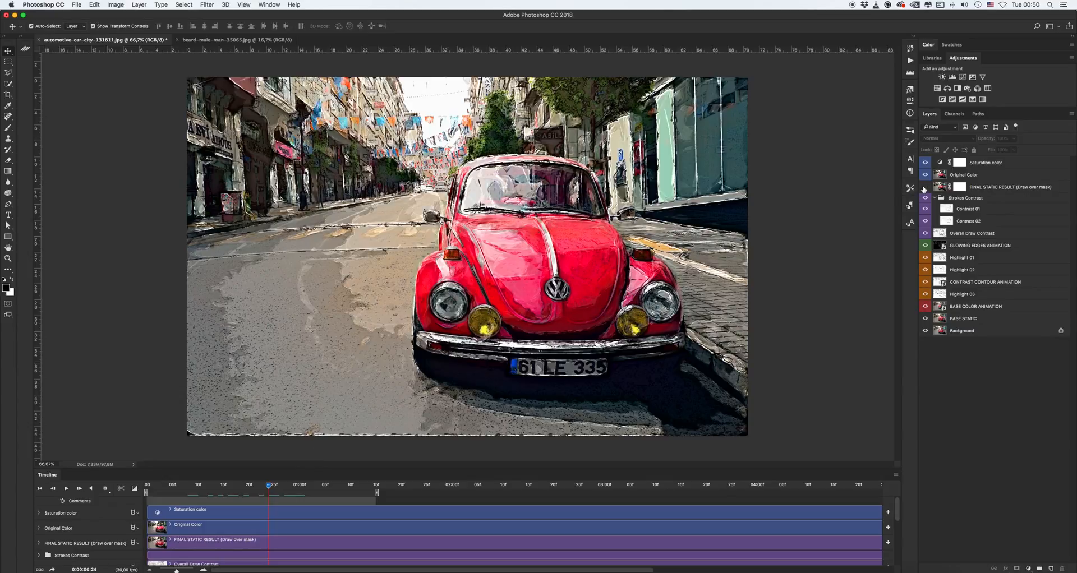
Select the FINAL STATIC RESULT layer's mask and fill it with black.
{"action": "left_click", "coordinate": [925, 187]}
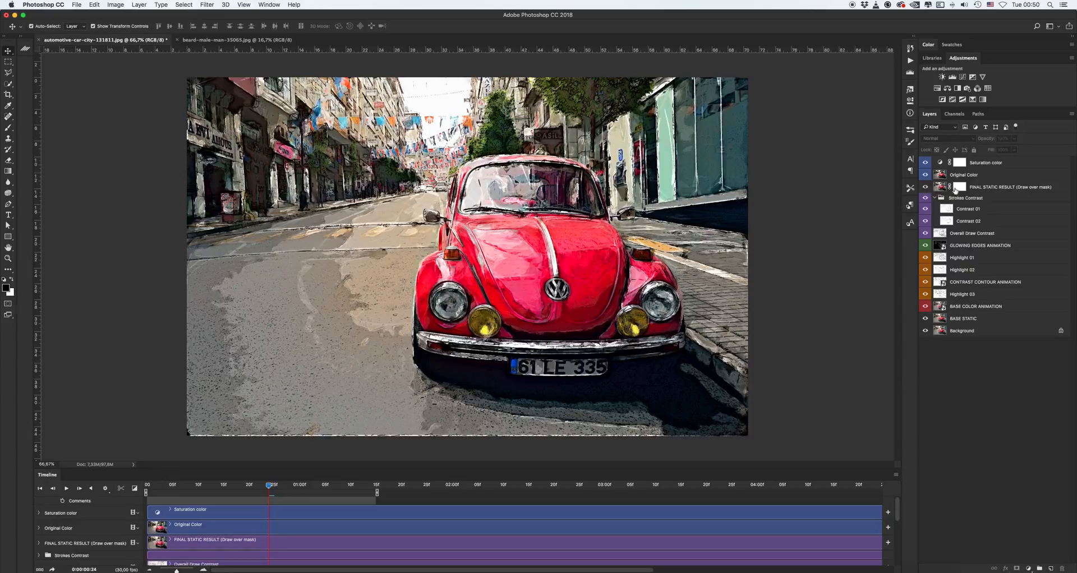
{"action": "left_click", "coordinate": [961, 186]}
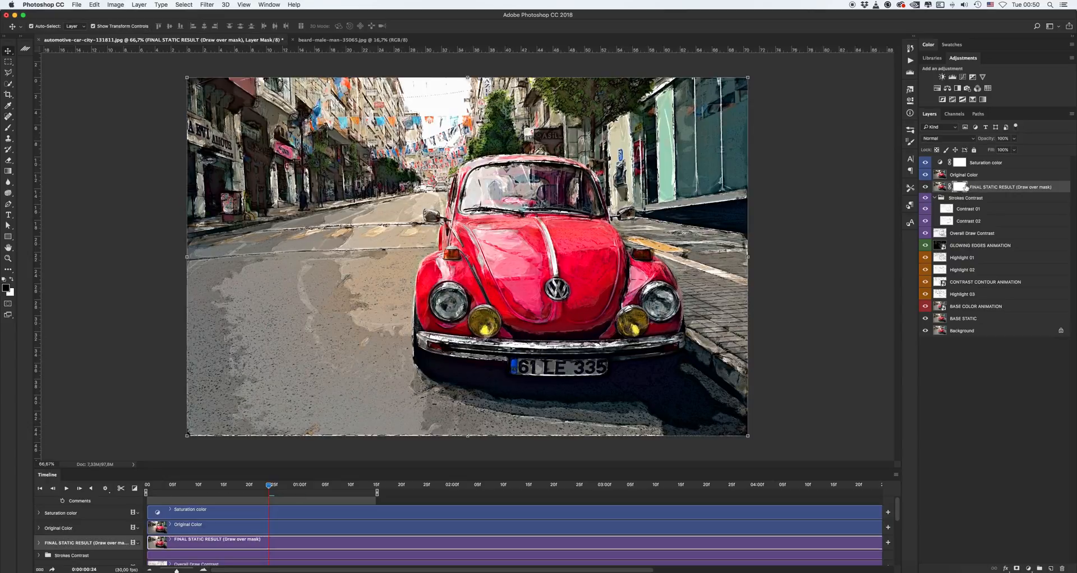
{"action": "mouse_move", "coordinate": [369, 238]}
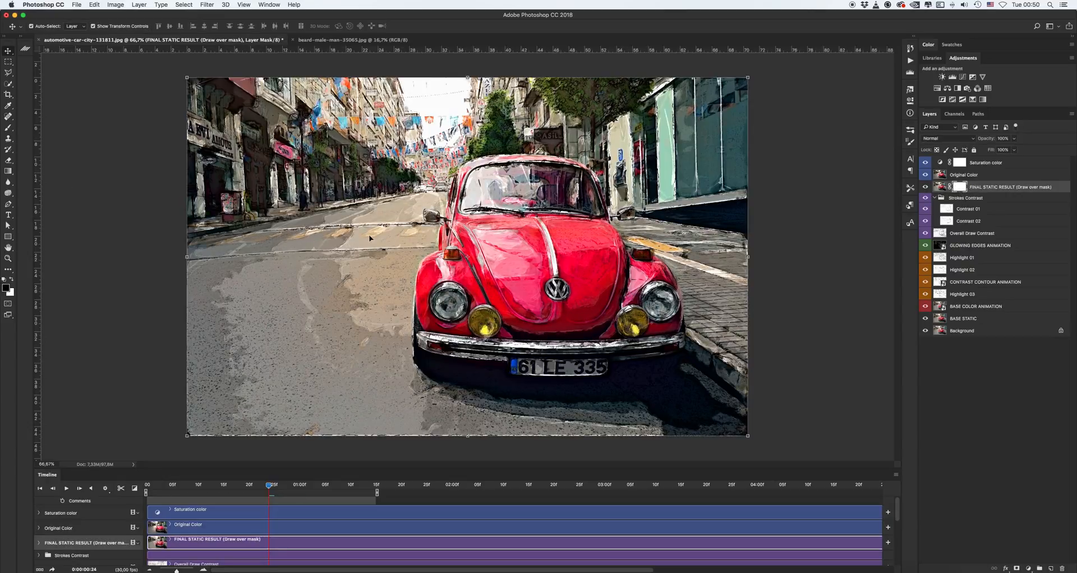
{"action": "left_click", "coordinate": [9, 105]}
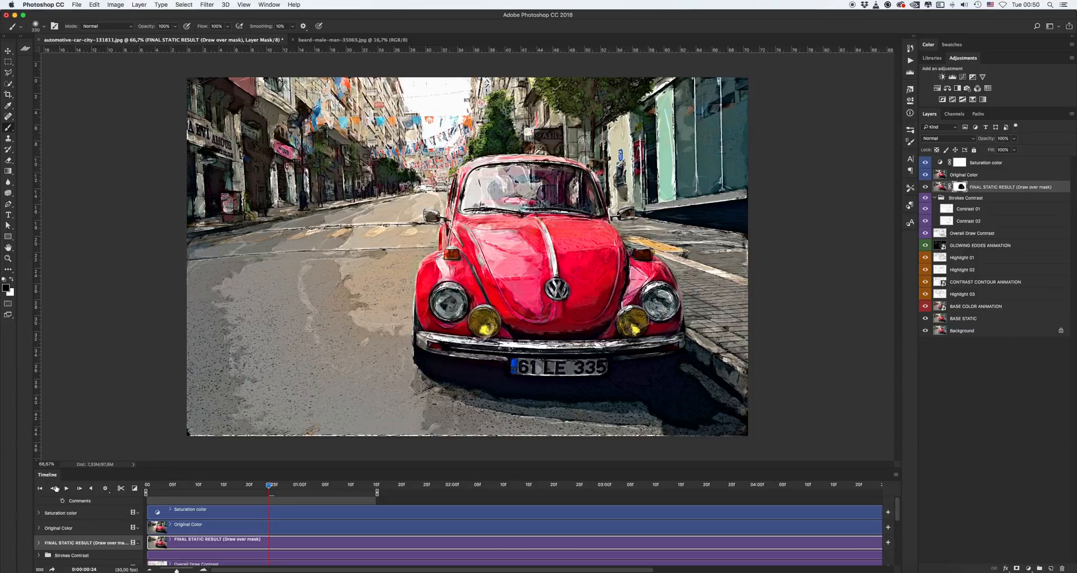
Play the car painting's drawing animation in the Timeline, then stop playback.
{"action": "left_click", "coordinate": [66, 489]}
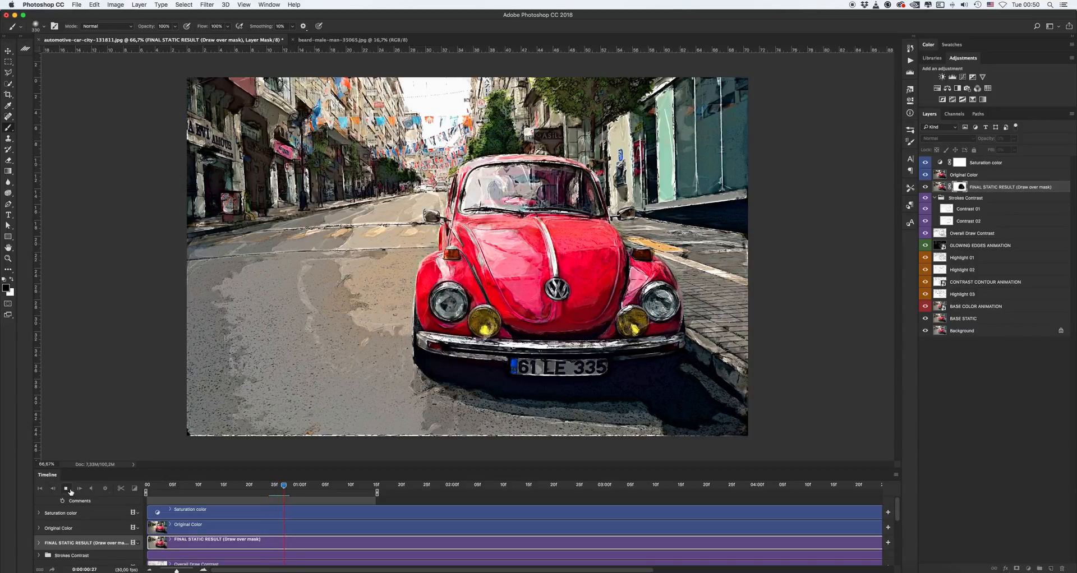
{"action": "left_click", "coordinate": [68, 489]}
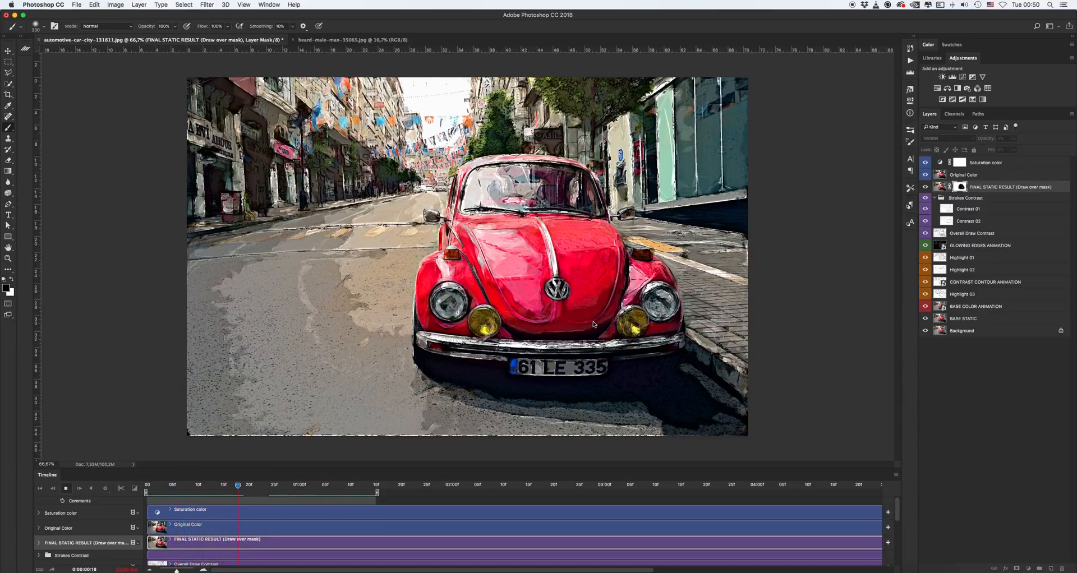
{"action": "left_click", "coordinate": [284, 485]}
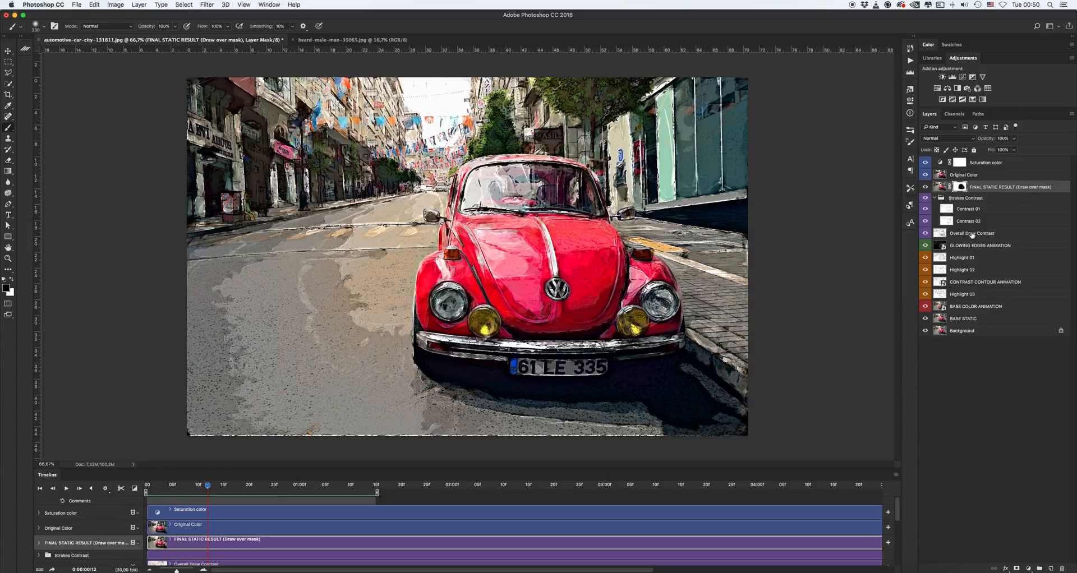
{"action": "mouse_move", "coordinate": [910, 206]}
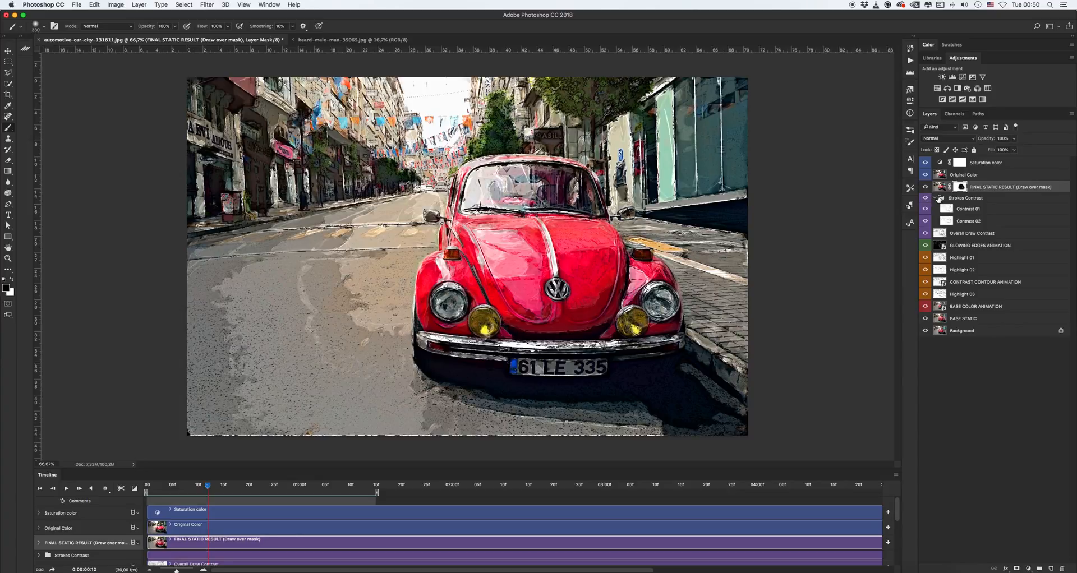
Collapse and hide the Strokes Contrast group and hide the Overall Draw Contrast layer for a softer painting.
{"action": "left_click", "coordinate": [966, 198]}
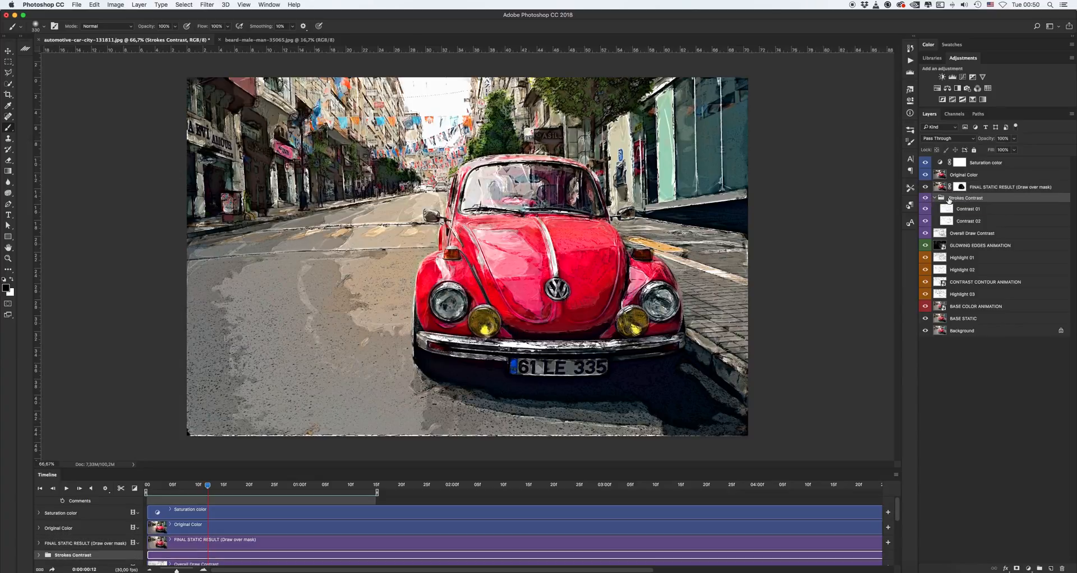
{"action": "left_click", "coordinate": [936, 197]}
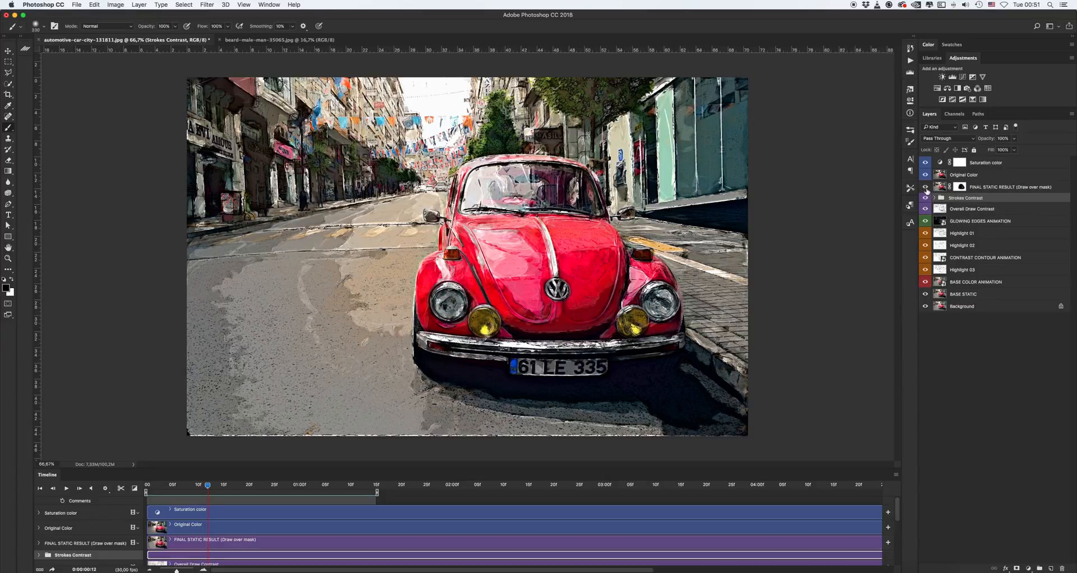
{"action": "left_click", "coordinate": [926, 198]}
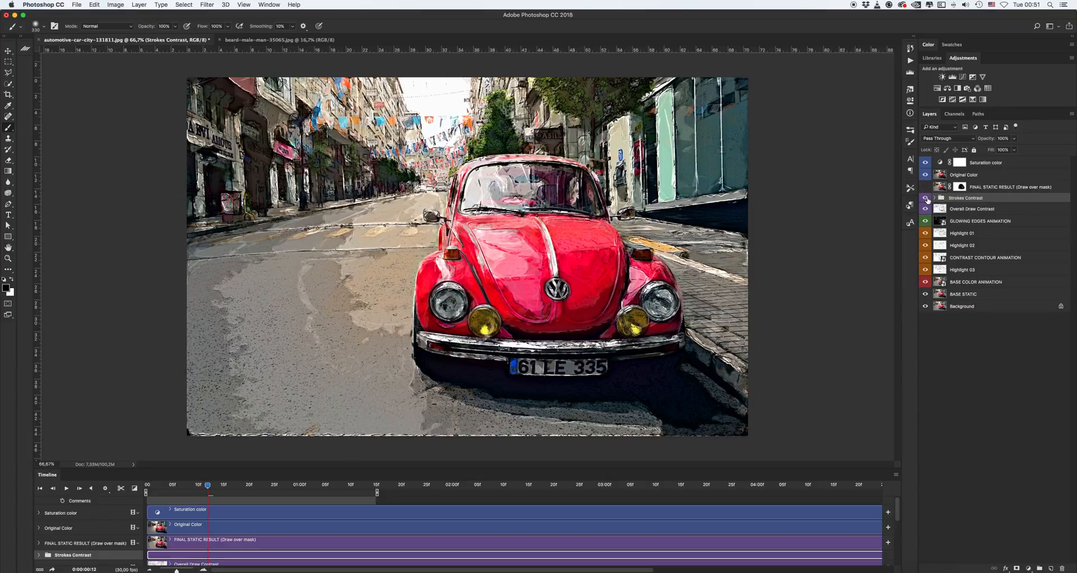
{"action": "left_click", "coordinate": [925, 202]}
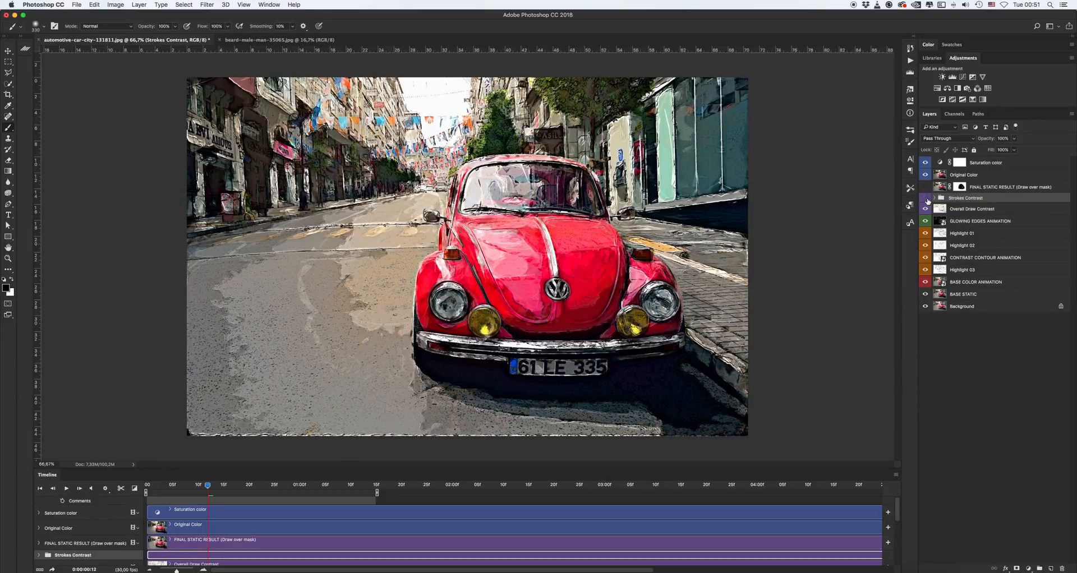
{"action": "left_click", "coordinate": [925, 208]}
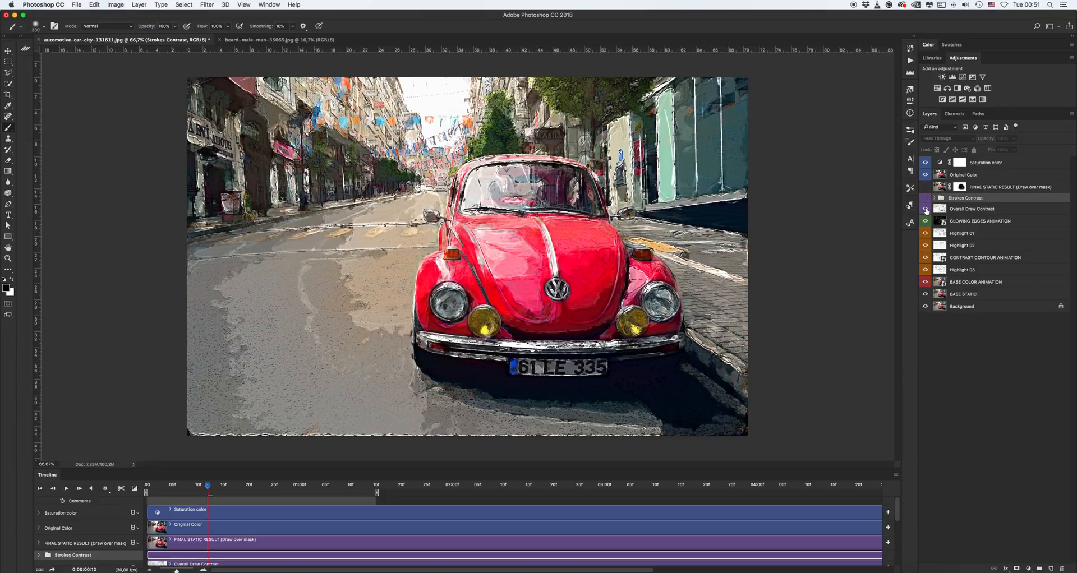
{"action": "left_click", "coordinate": [925, 210]}
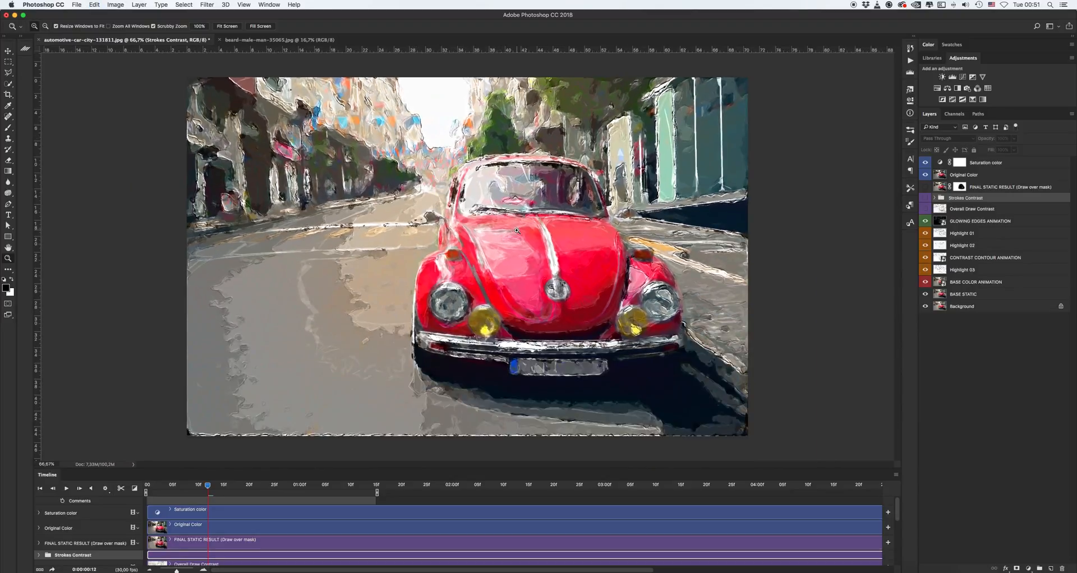
{"action": "left_click", "coordinate": [9, 51]}
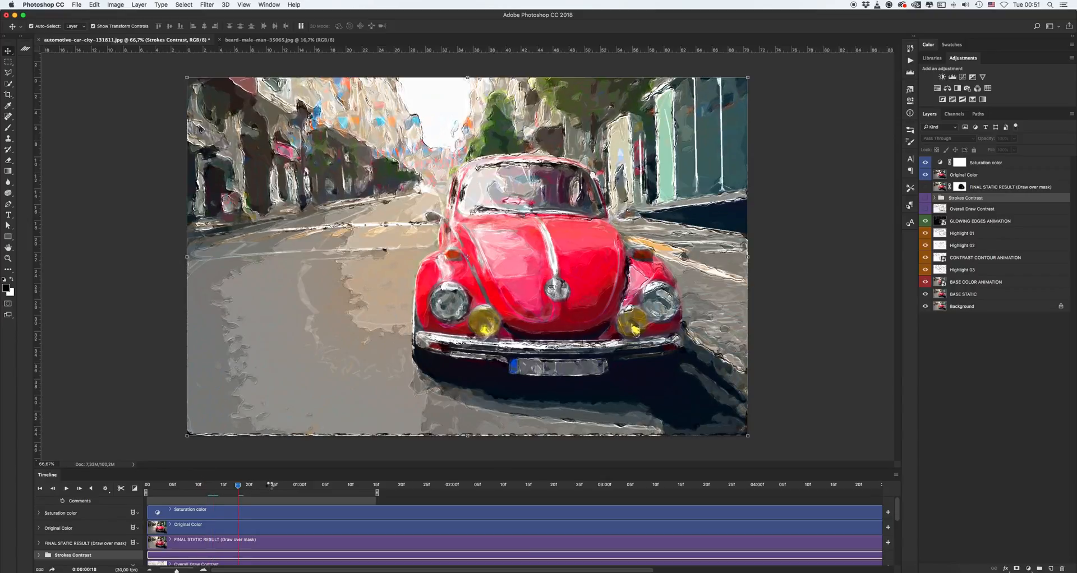
{"action": "left_click", "coordinate": [300, 485]}
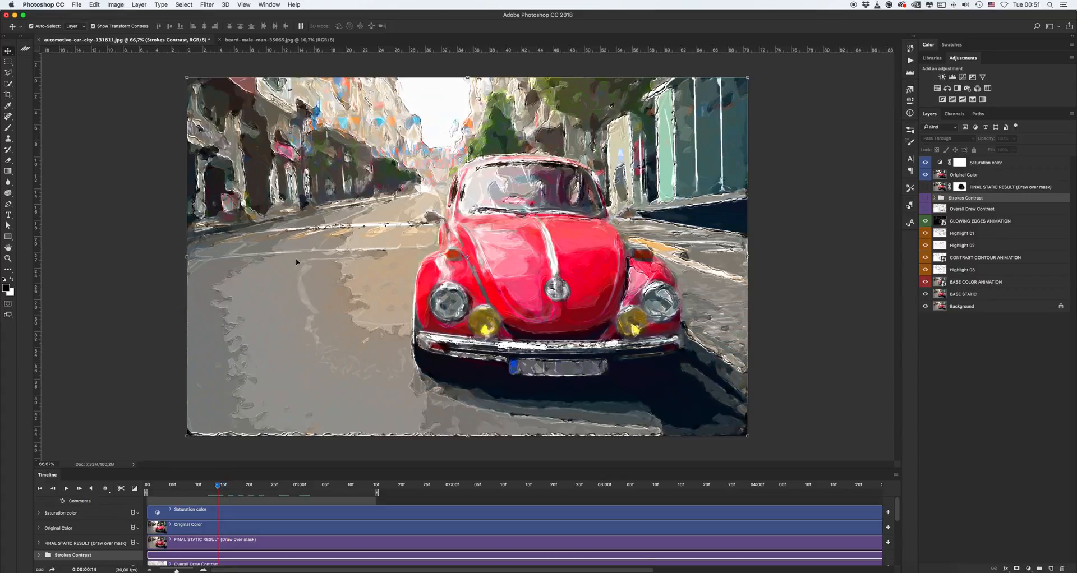
{"action": "mouse_move", "coordinate": [529, 234]}
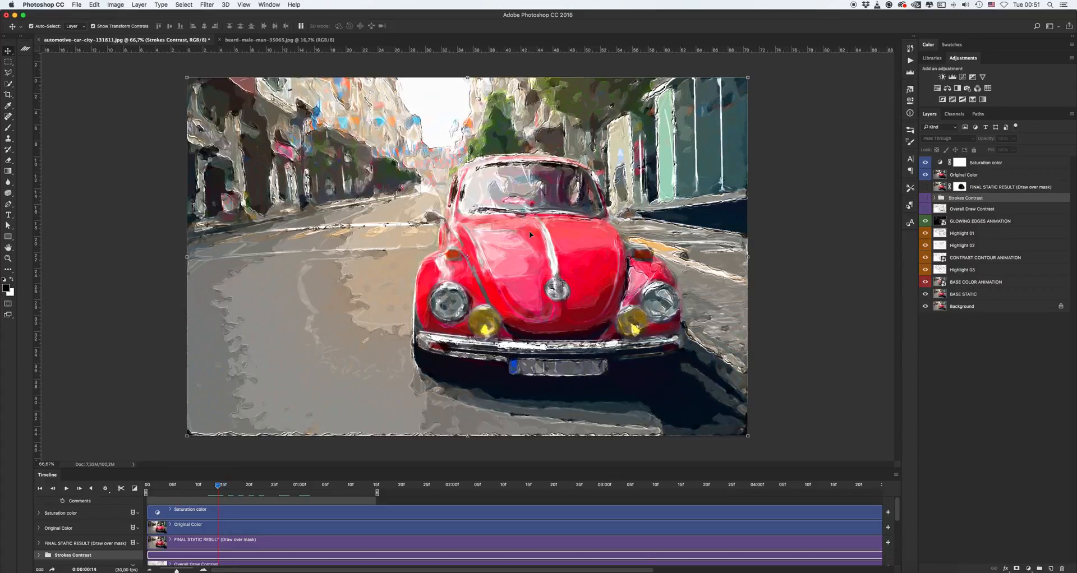
{"action": "mouse_move", "coordinate": [411, 320]}
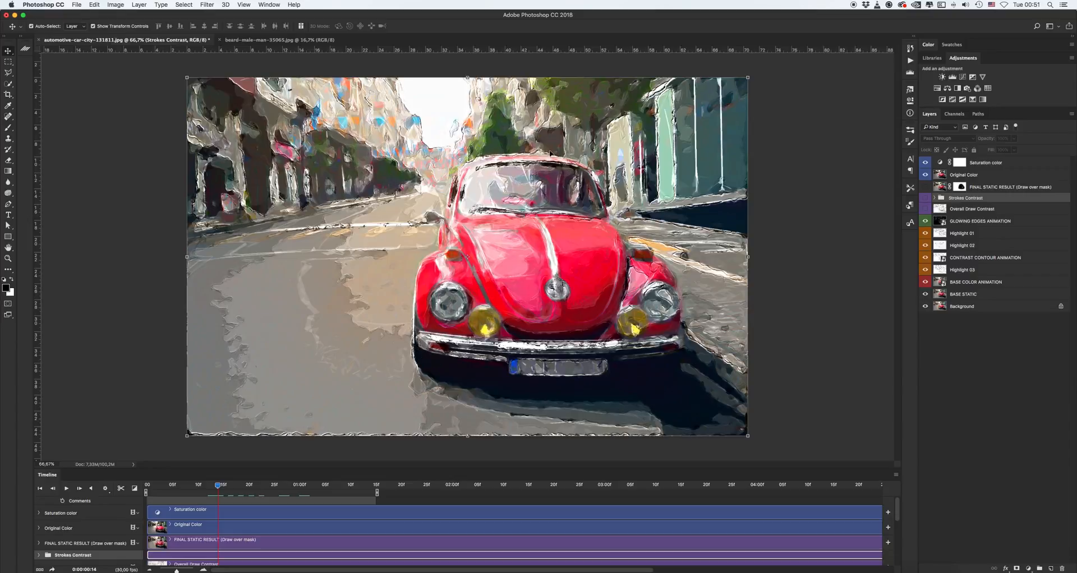
{"action": "mouse_move", "coordinate": [532, 416]}
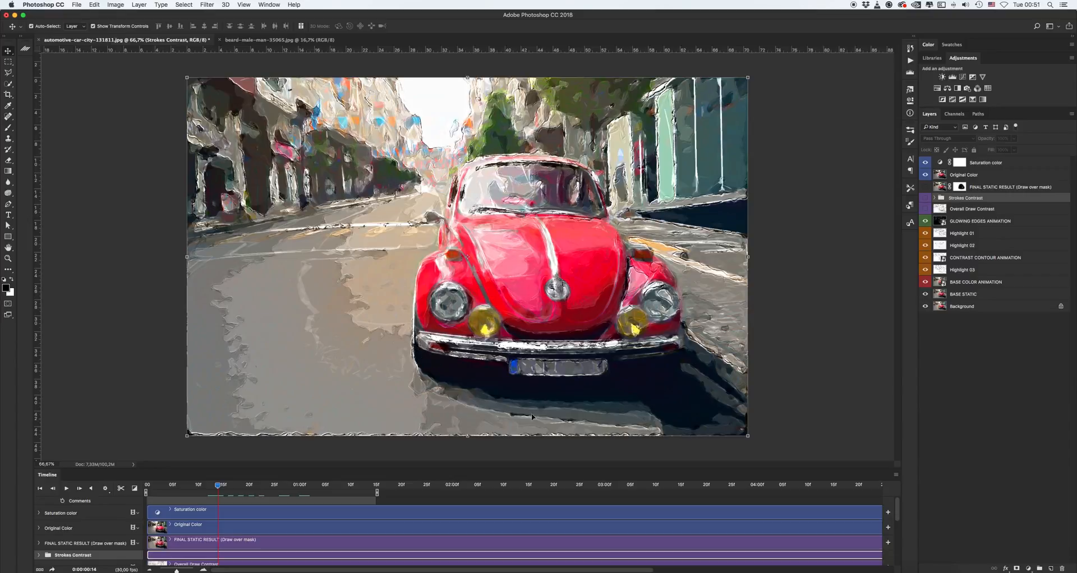
Copy the FINAL STATIC RESULT draw-over mask onto the GLOWING EDGES ANIMATION copy layer.
{"action": "left_click", "coordinate": [981, 221]}
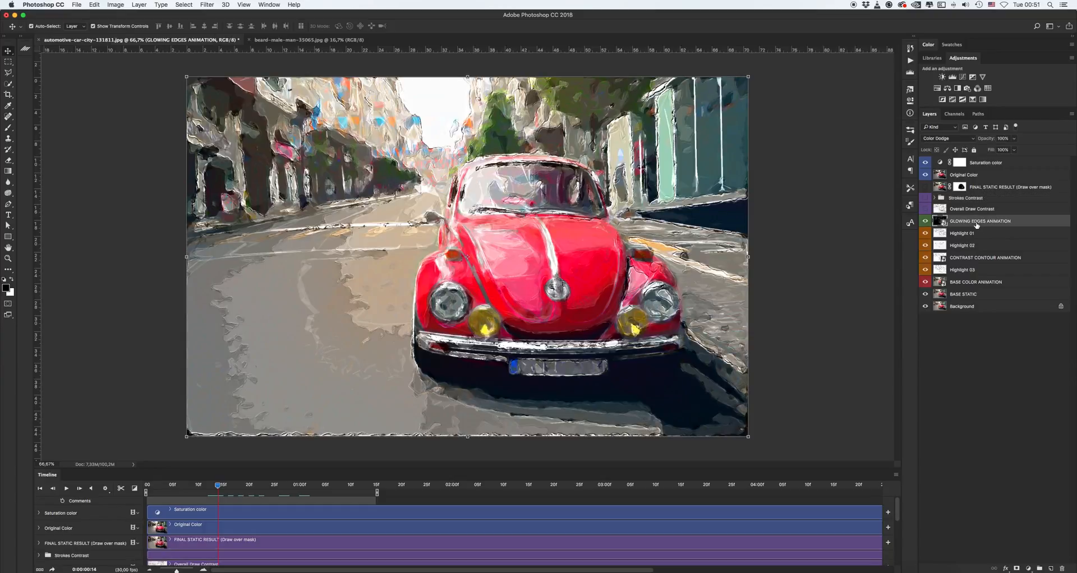
{"action": "left_click", "coordinate": [975, 282]}
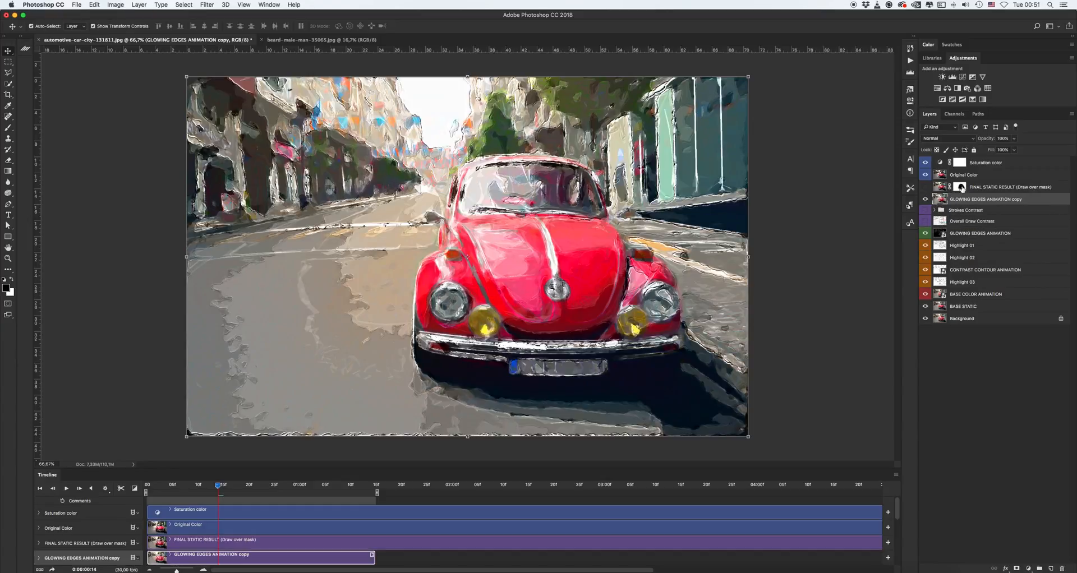
{"action": "left_click", "coordinate": [990, 199]}
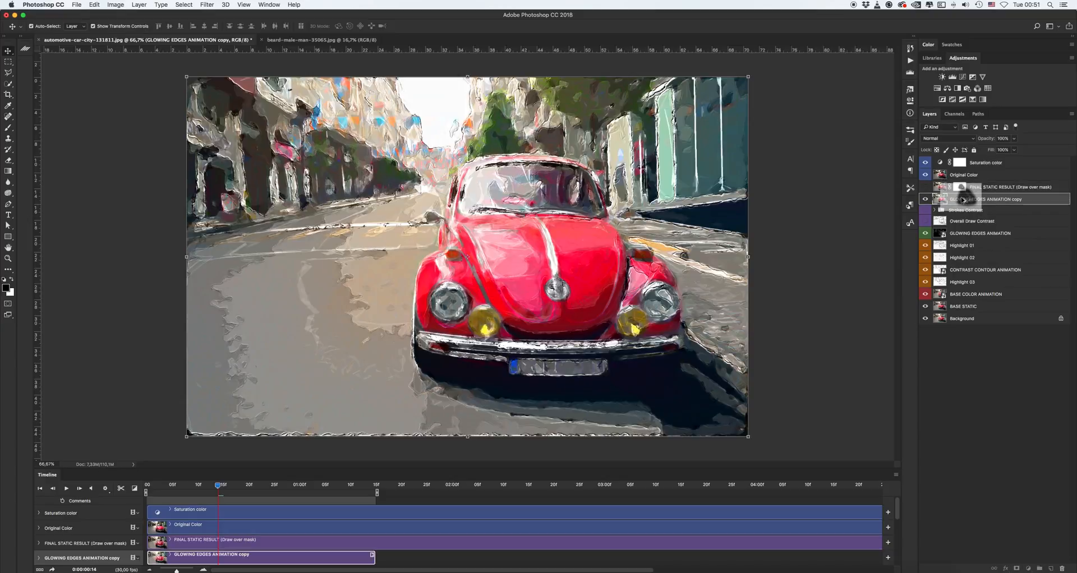
{"action": "left_click", "coordinate": [960, 186]}
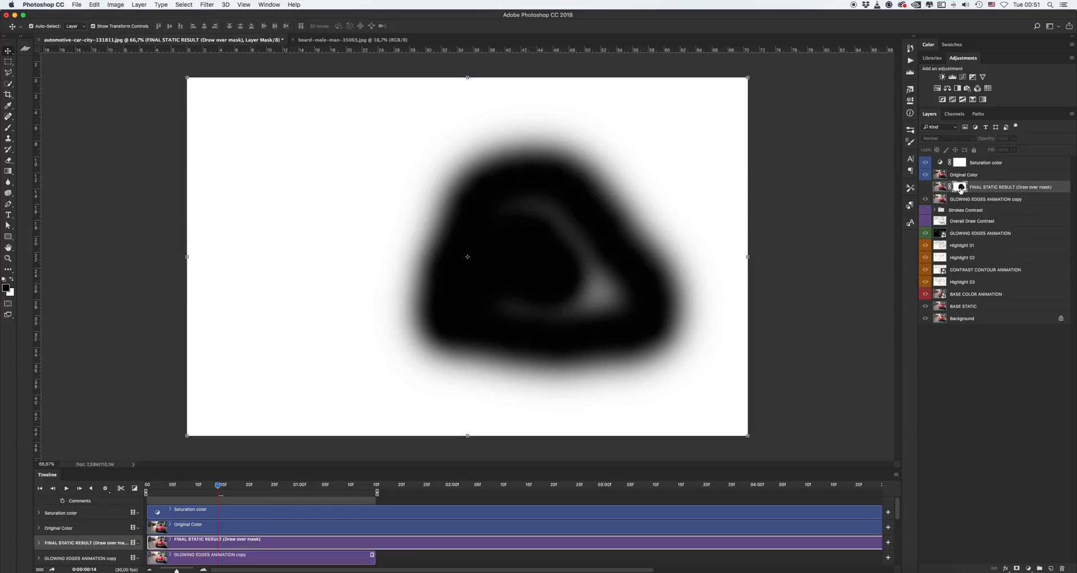
{"action": "left_click", "coordinate": [986, 199]}
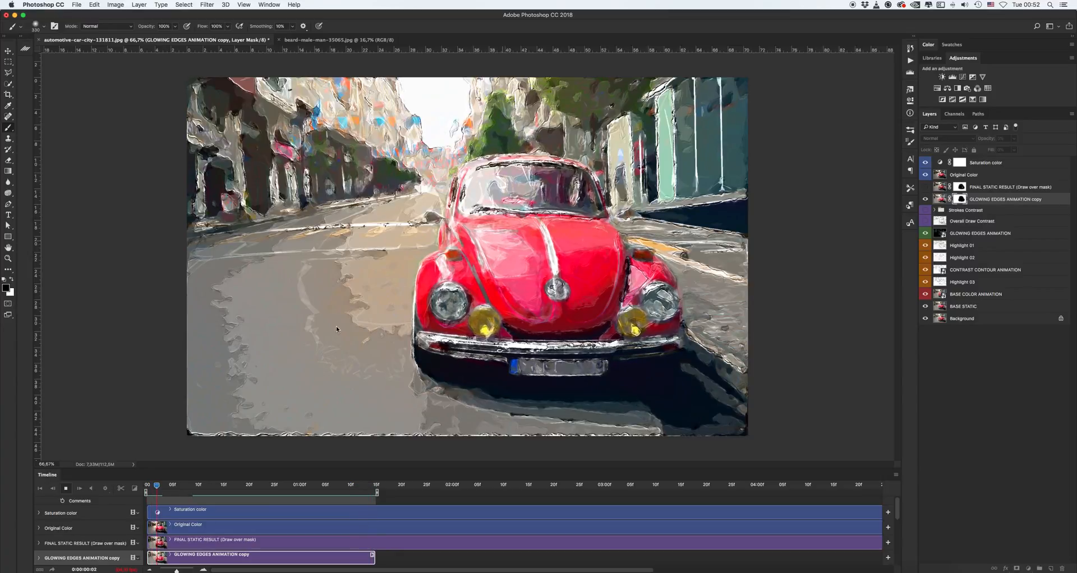
Rewind the car animation to its first frame and review the File menu commands.
{"action": "left_click", "coordinate": [220, 486]}
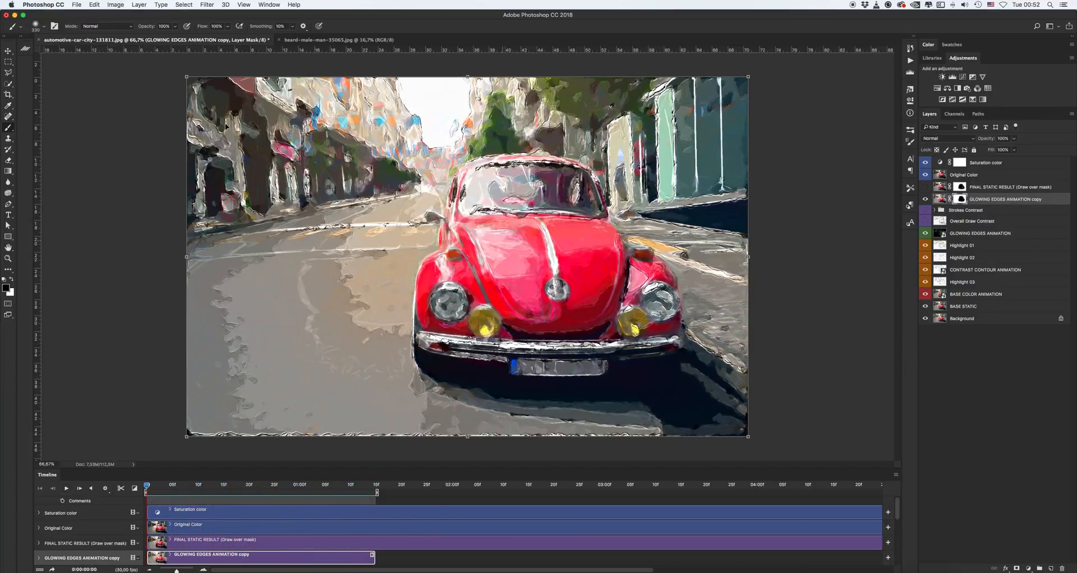
{"action": "left_click", "coordinate": [76, 4]}
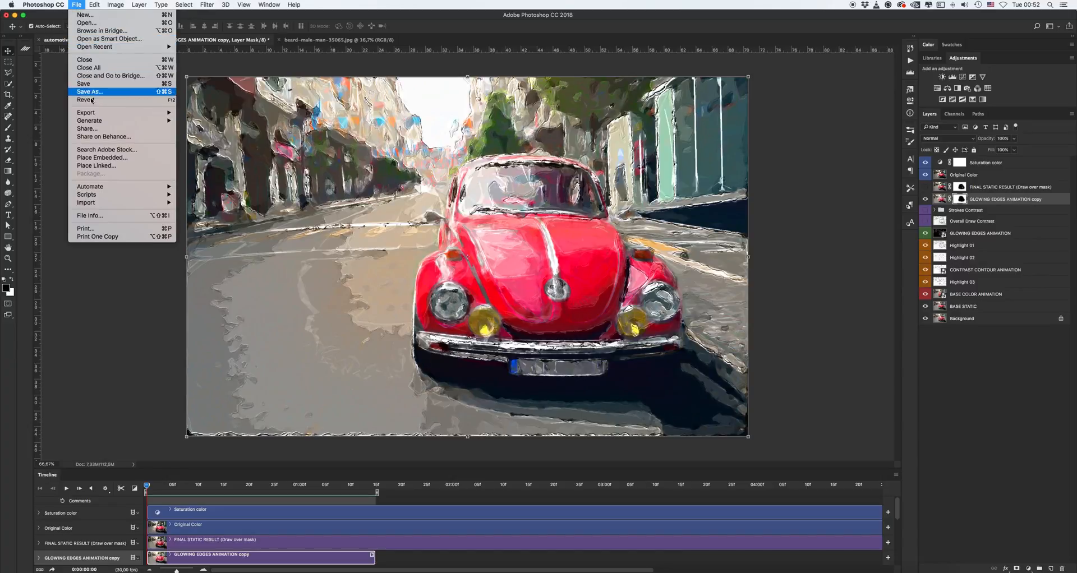
{"action": "mouse_move", "coordinate": [87, 112]}
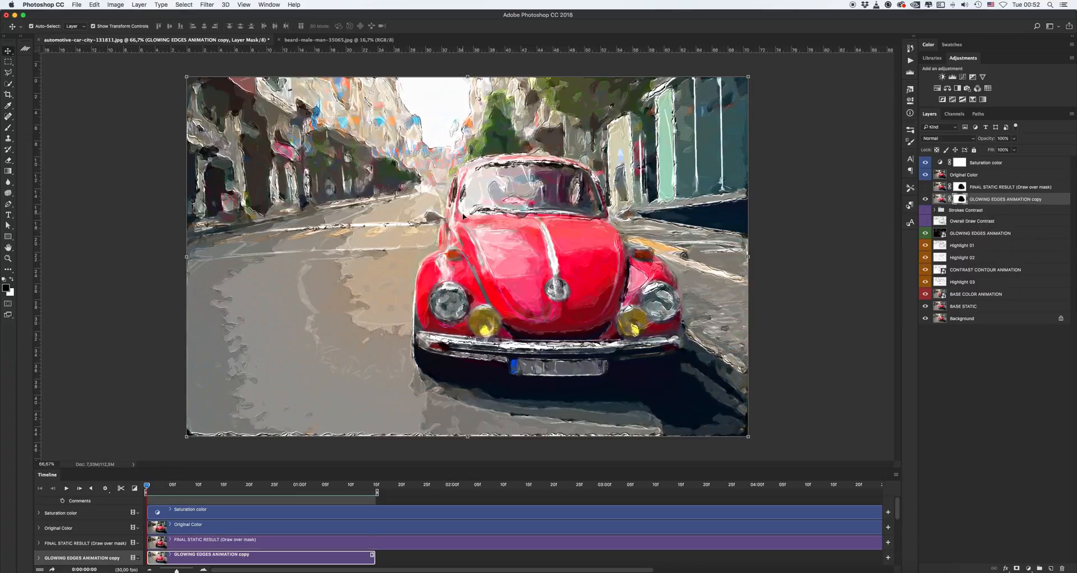
{"action": "mouse_move", "coordinate": [488, 249]}
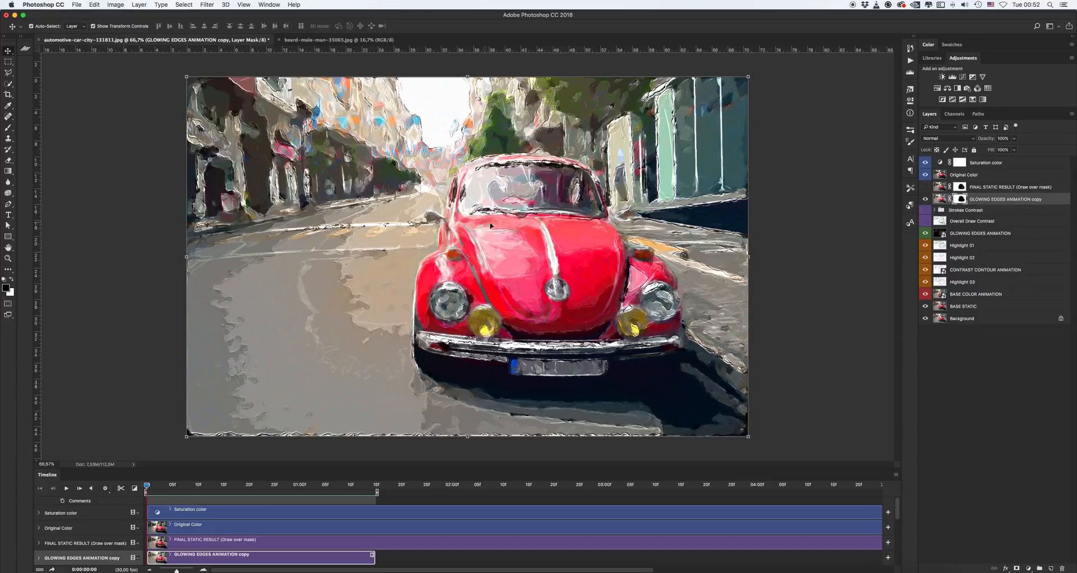
{"action": "mouse_move", "coordinate": [495, 242]}
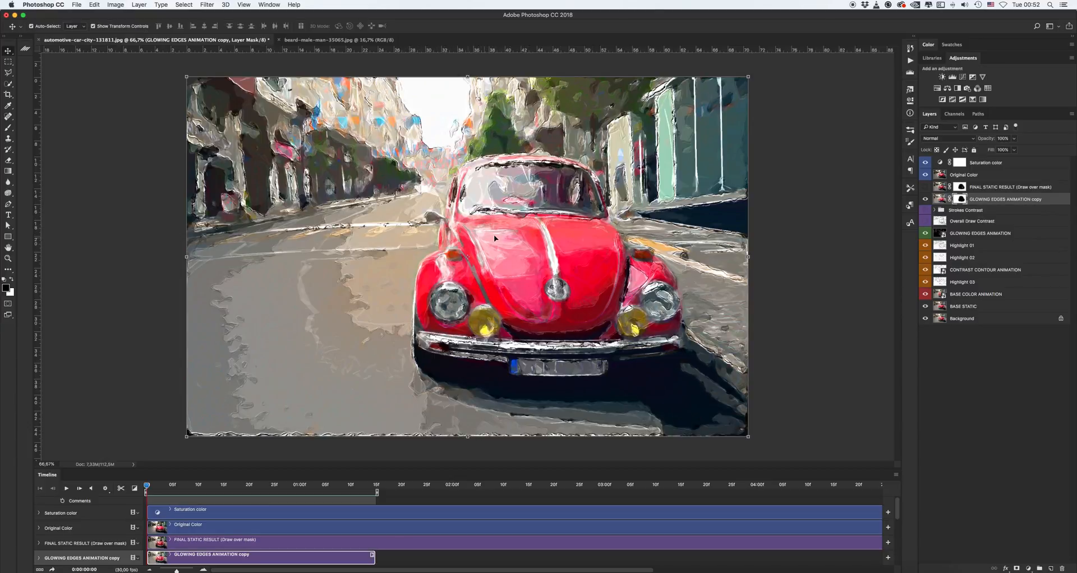
{"action": "mouse_move", "coordinate": [577, 237]}
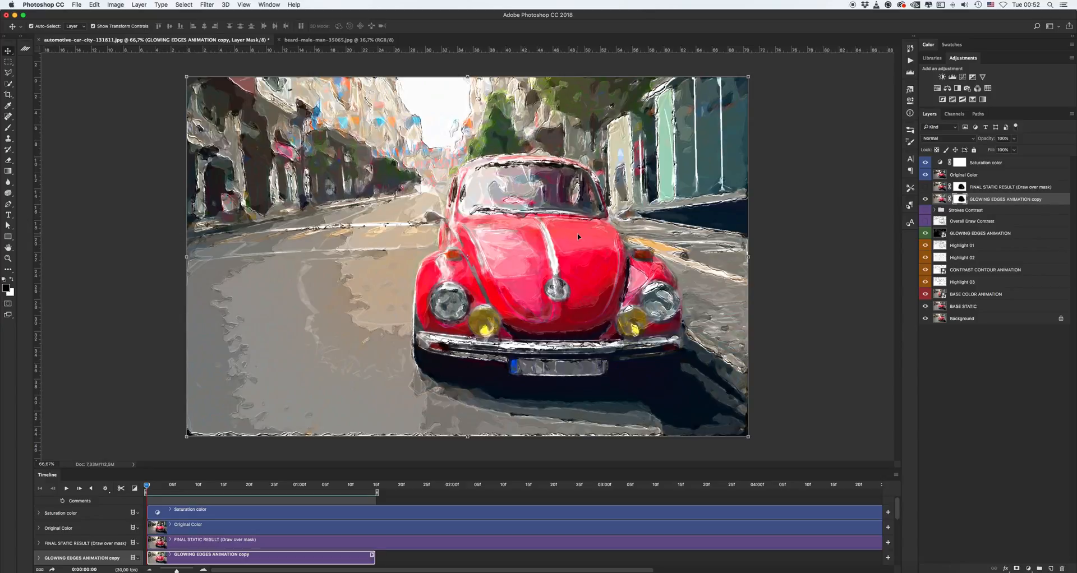
{"action": "mouse_move", "coordinate": [354, 129]}
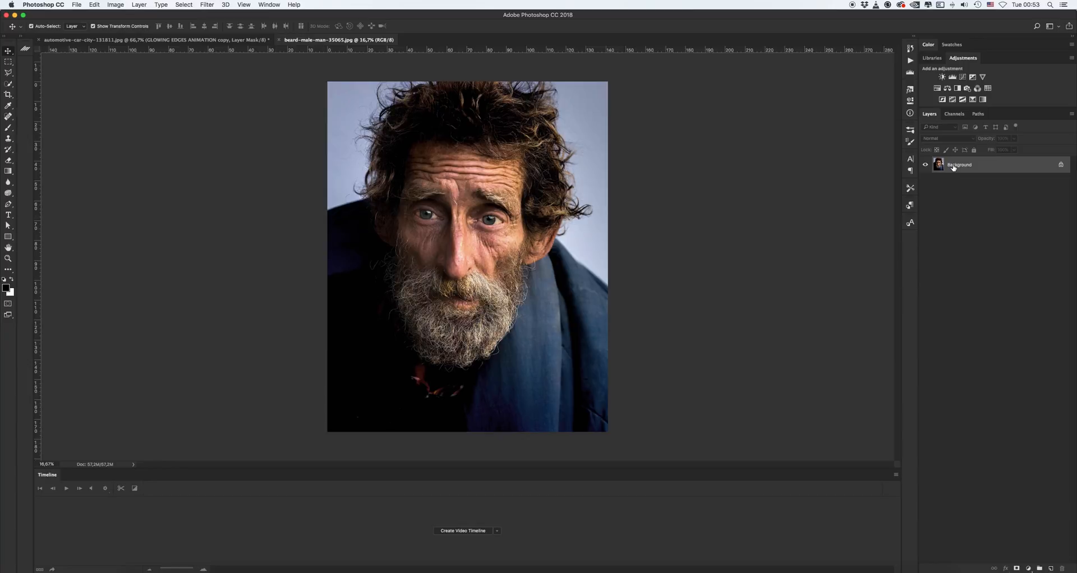
Resize the bearded man's portrait to 1500 px wide with linked proportions (1500 × 1875).
{"action": "left_click", "coordinate": [115, 5]}
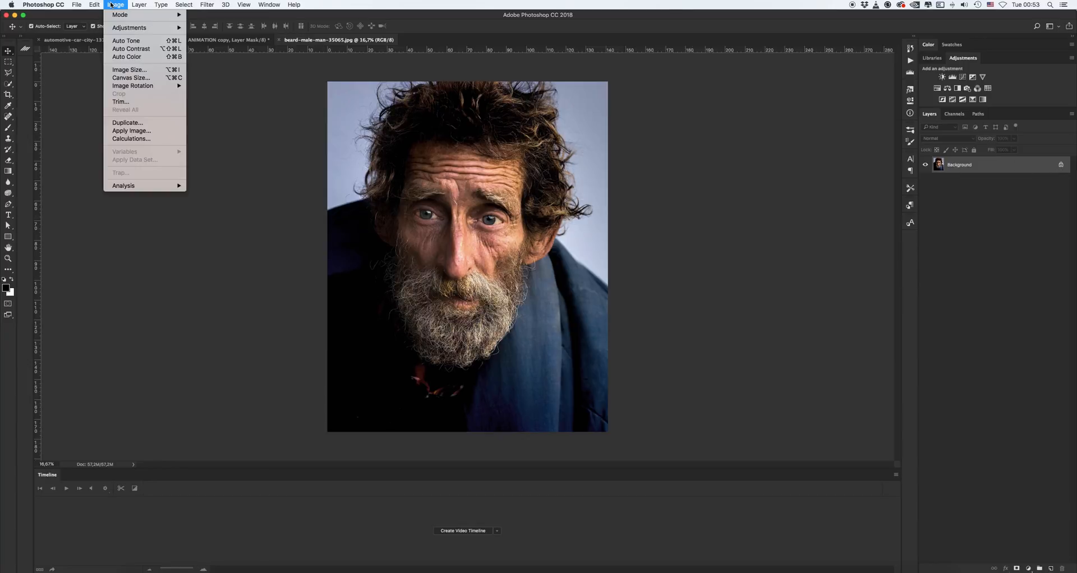
{"action": "left_click", "coordinate": [120, 15]}
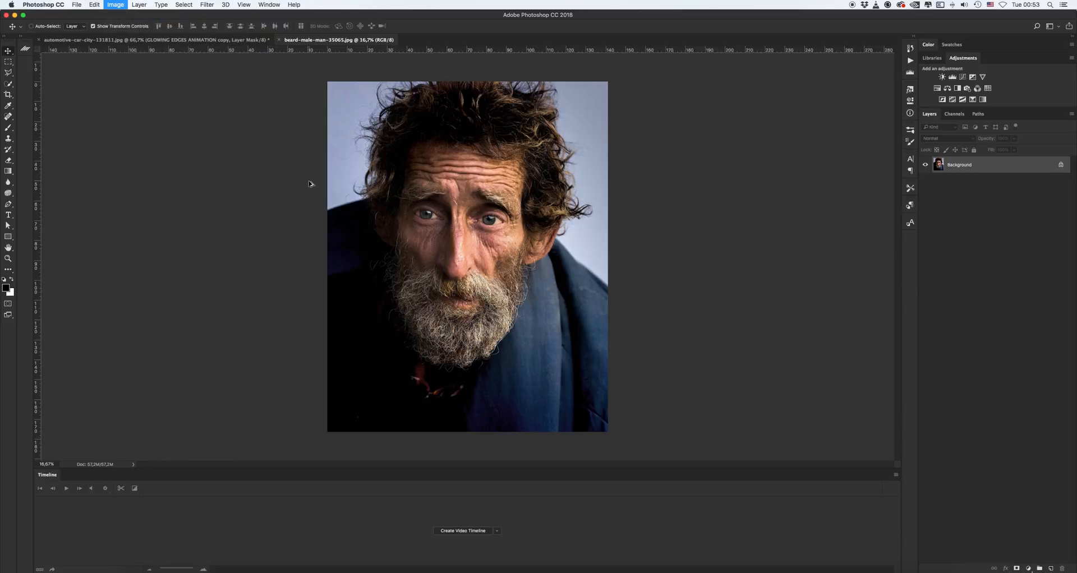
{"action": "left_click", "coordinate": [114, 4]}
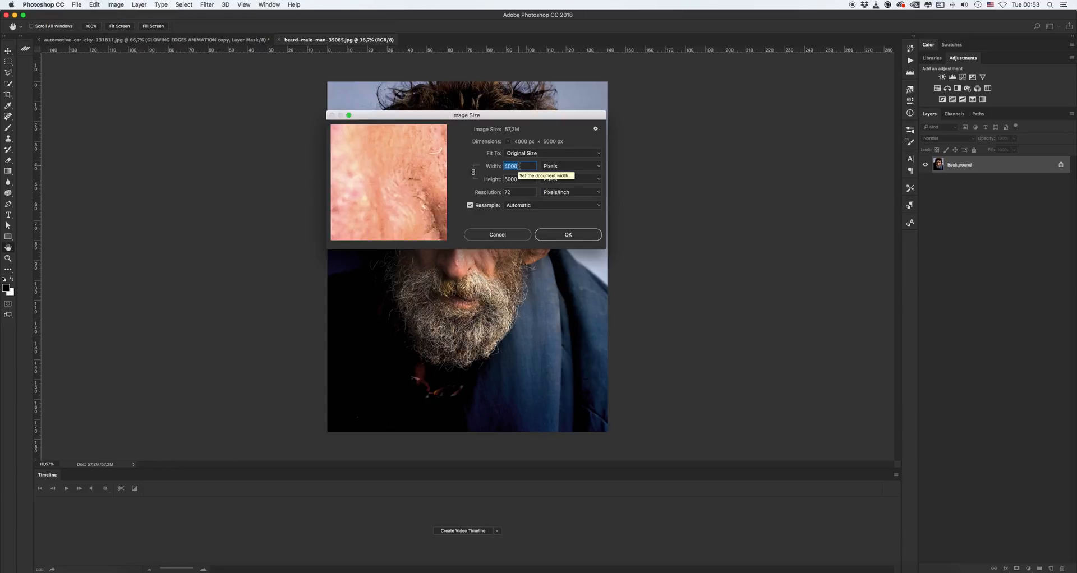
{"action": "type", "text": "2"}
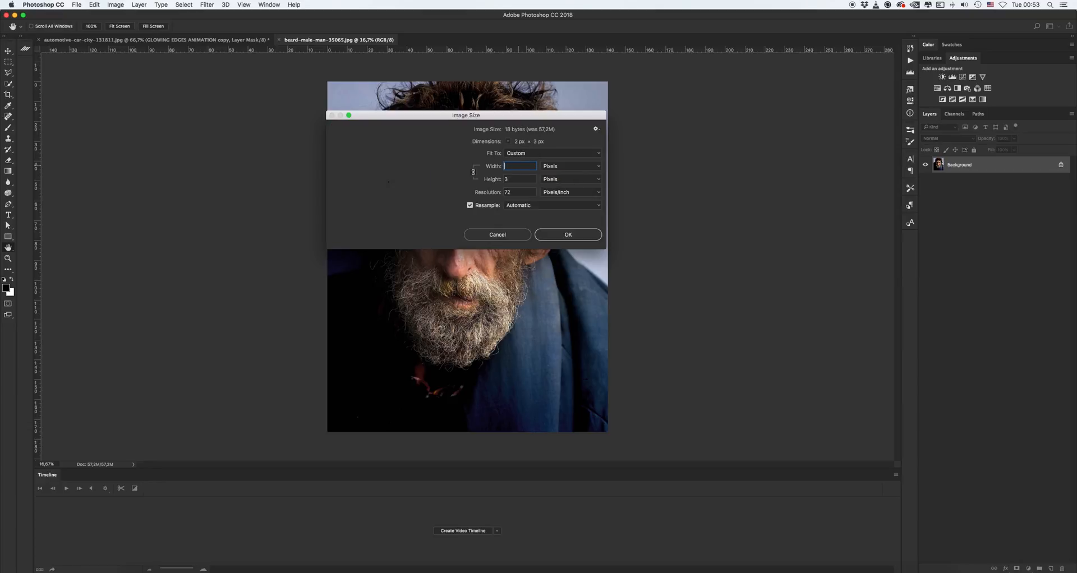
{"action": "type", "text": "1"}
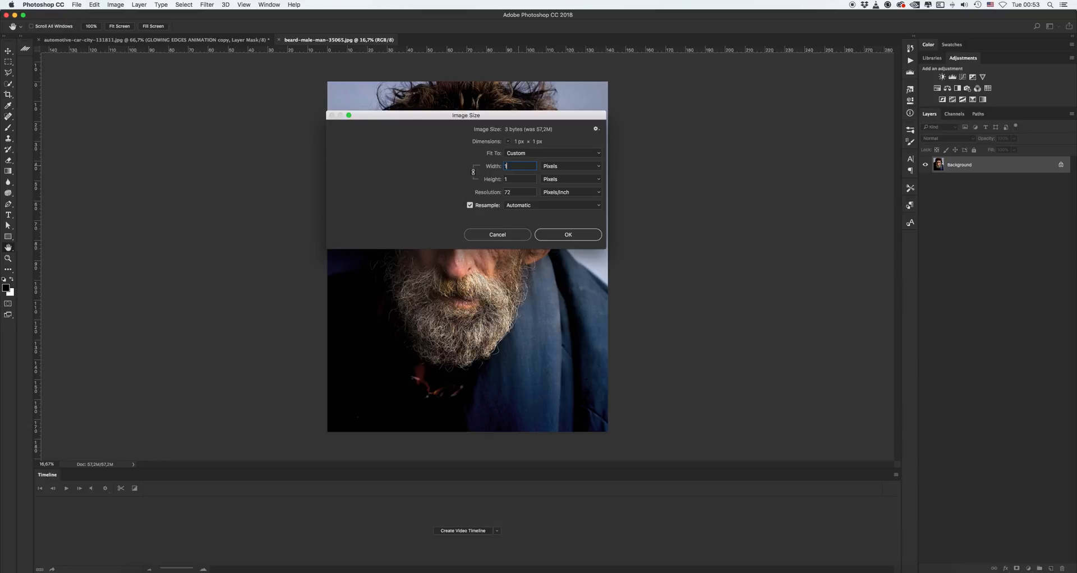
{"action": "type", "text": "1500"}
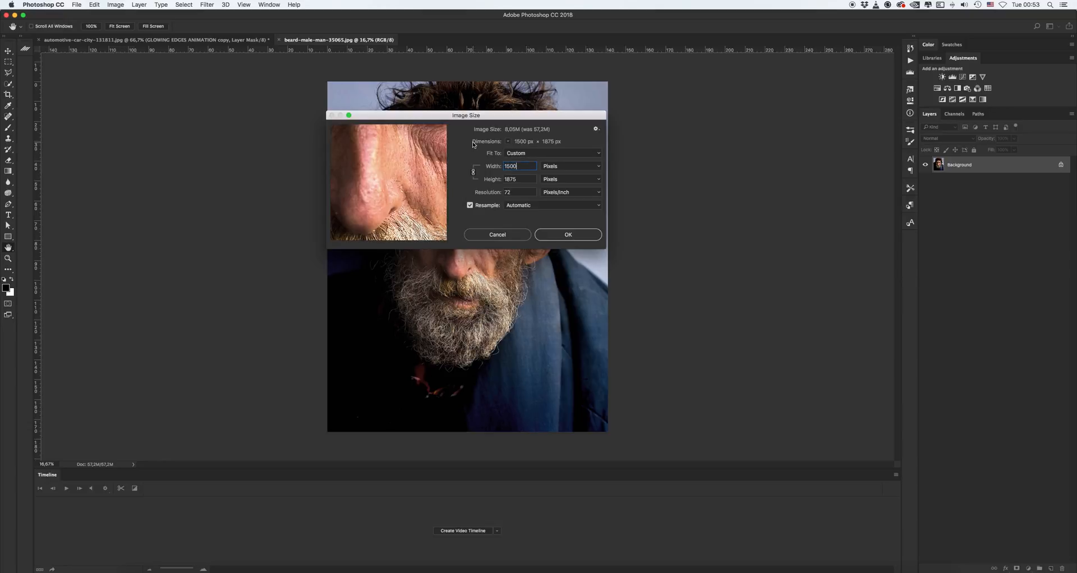
{"action": "left_click", "coordinate": [568, 234]}
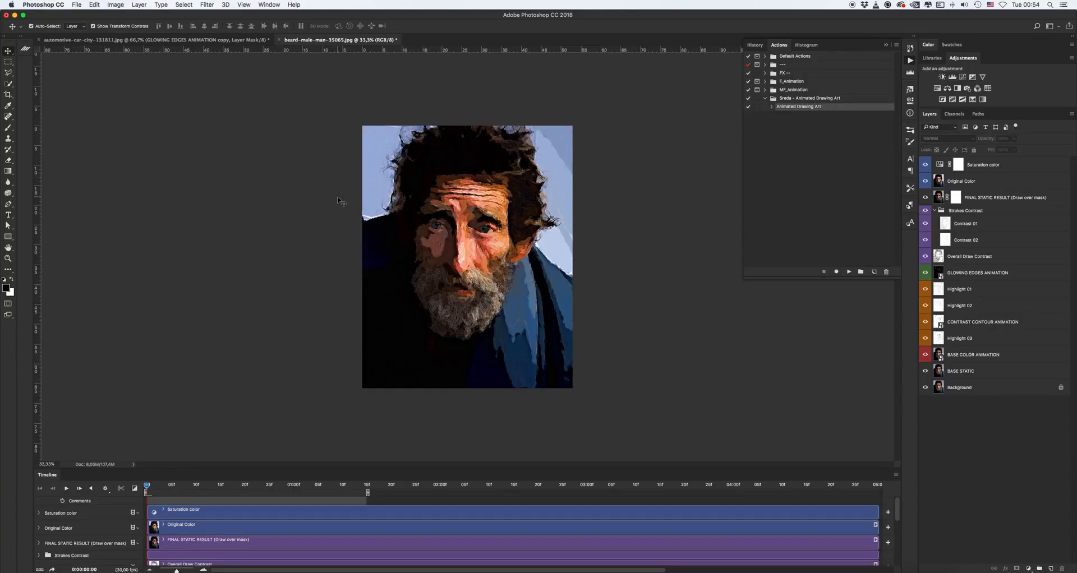
Collapse the Strokes Contrast group in the portrait's generated layer stack.
{"action": "left_click", "coordinate": [935, 210]}
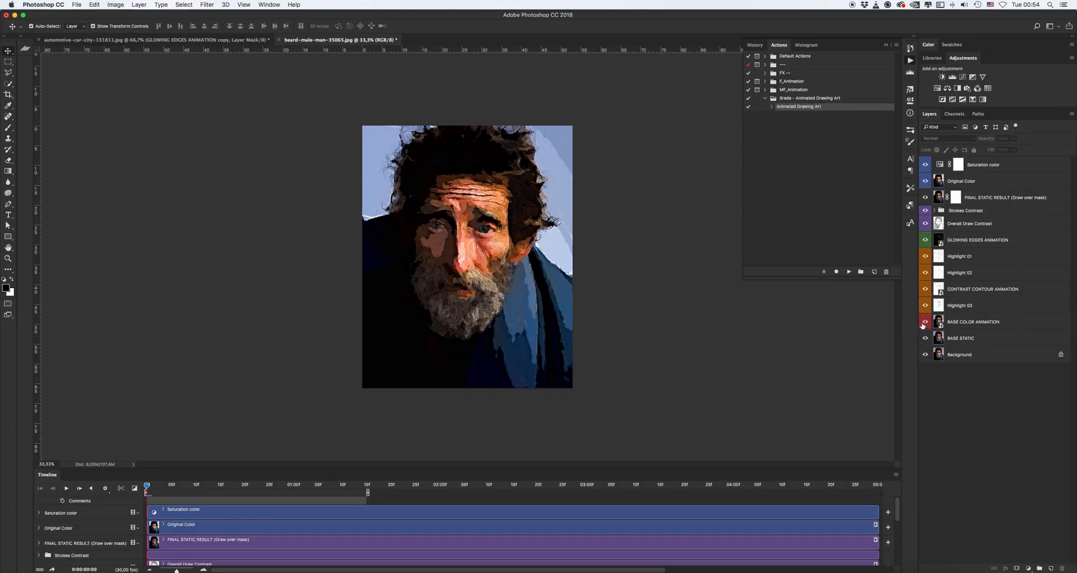
{"action": "left_click", "coordinate": [926, 273]}
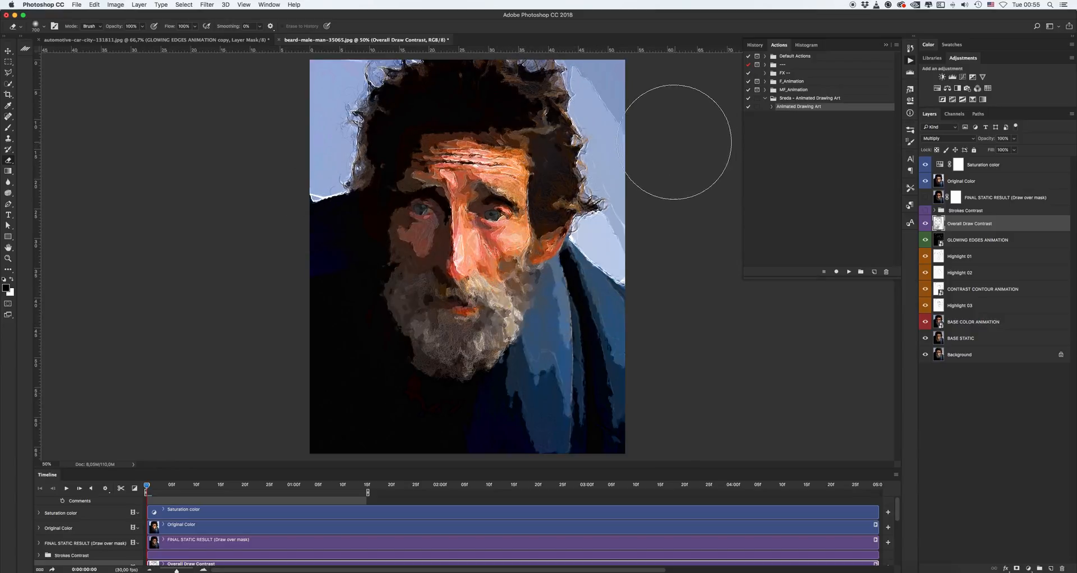
{"action": "mouse_move", "coordinate": [385, 127]}
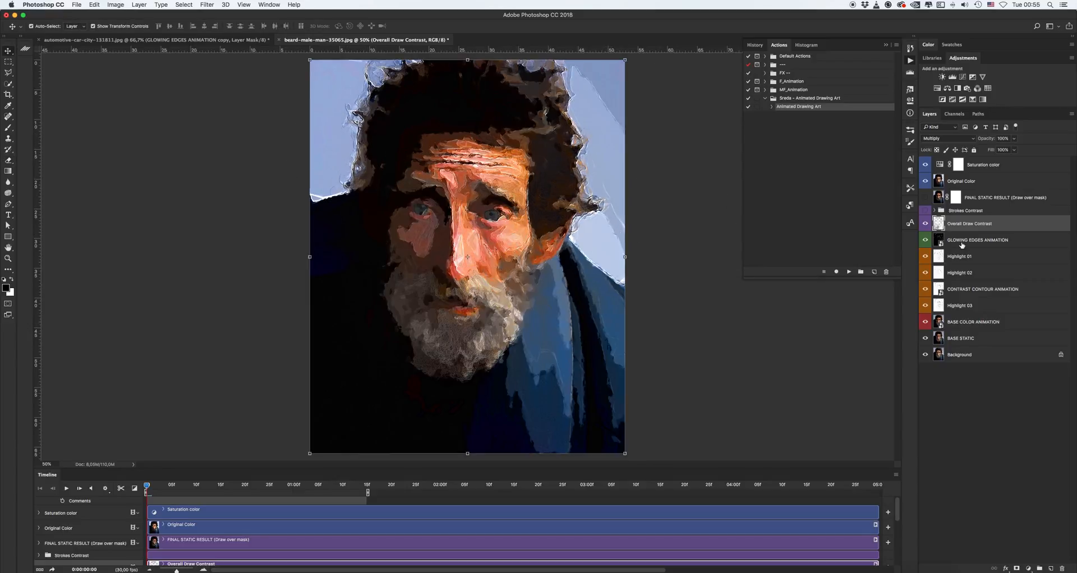
Move the timeline playhead to frame 21 so the portrait appears fully drawn.
{"action": "left_click", "coordinate": [1003, 197]}
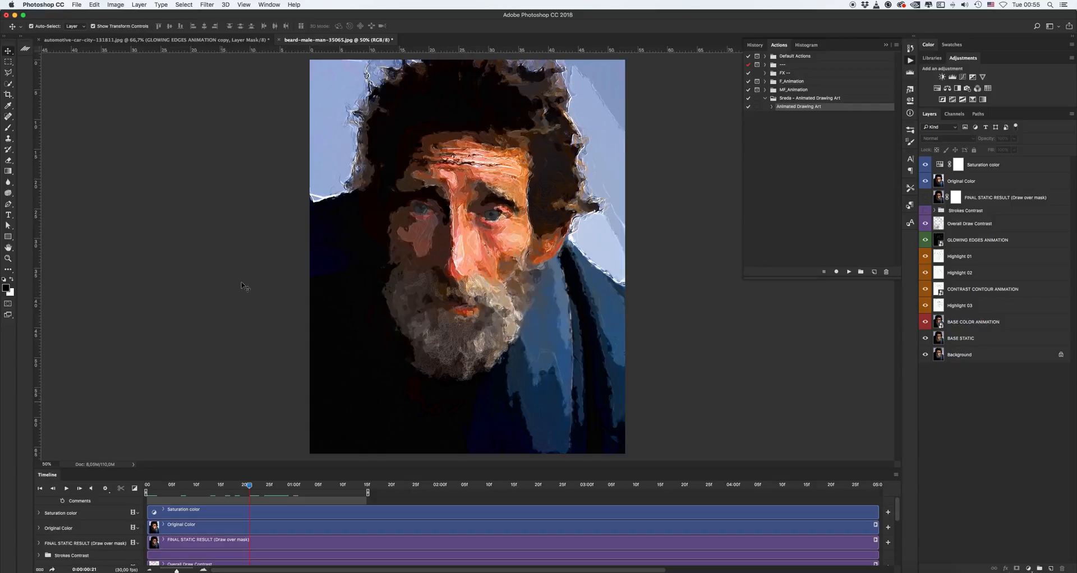
{"action": "mouse_move", "coordinate": [314, 270]}
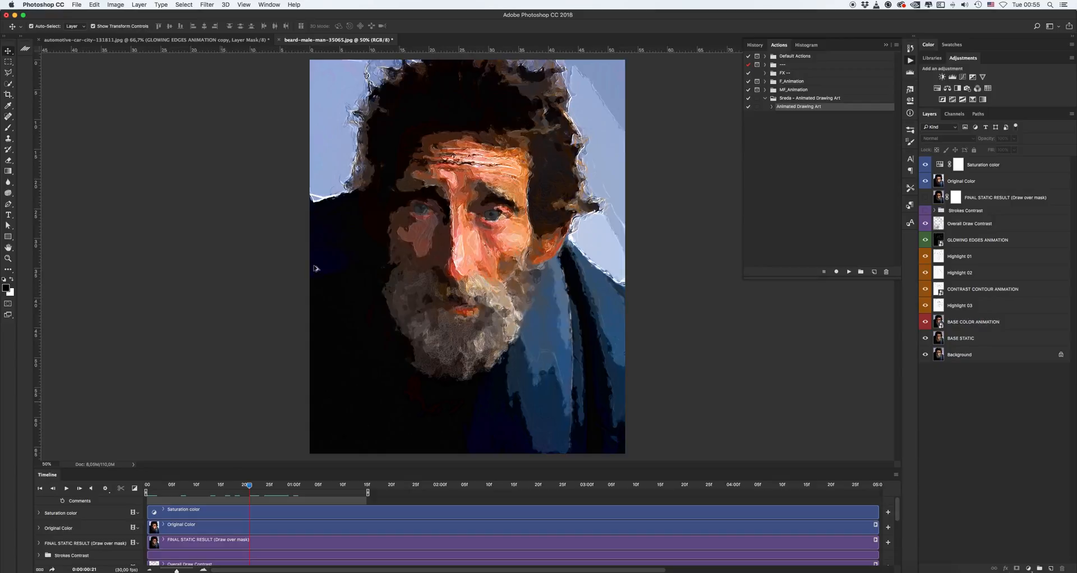
Resize the painted portrait to 900 × 1125 pixels via Image Size.
{"action": "left_click", "coordinate": [114, 5]}
{"action": "type", "text": "900"}
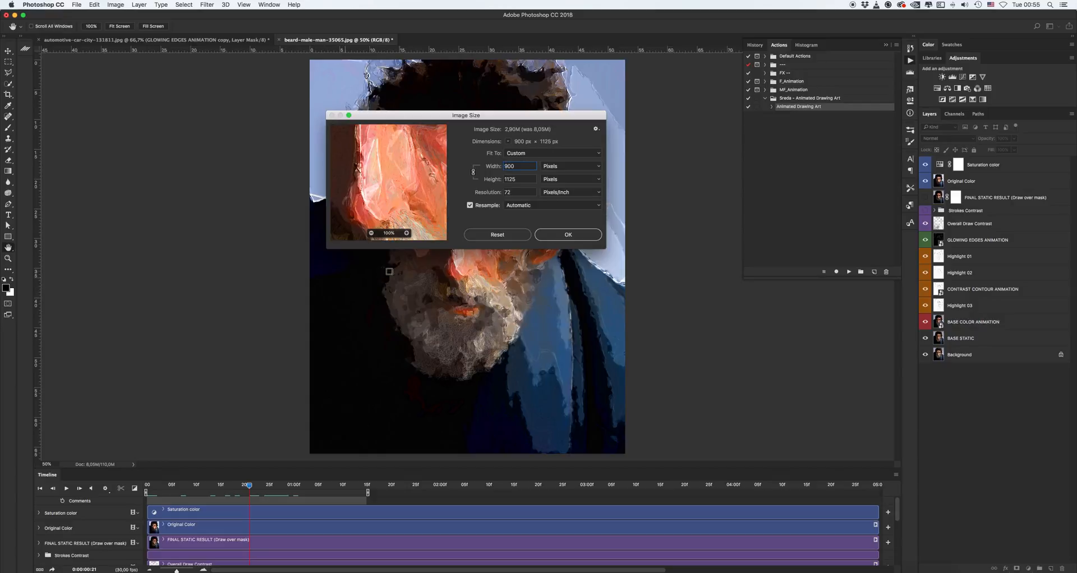
{"action": "left_click", "coordinate": [567, 235]}
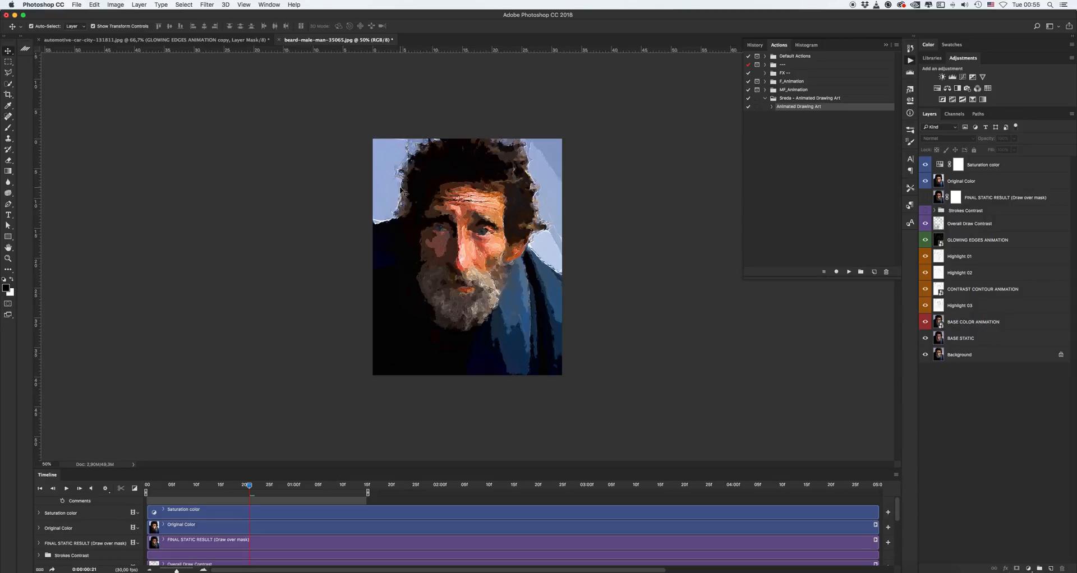
In Save for Web, keep GIF format, set looping to Forever, and finish with Done.
{"action": "left_click", "coordinate": [78, 5]}
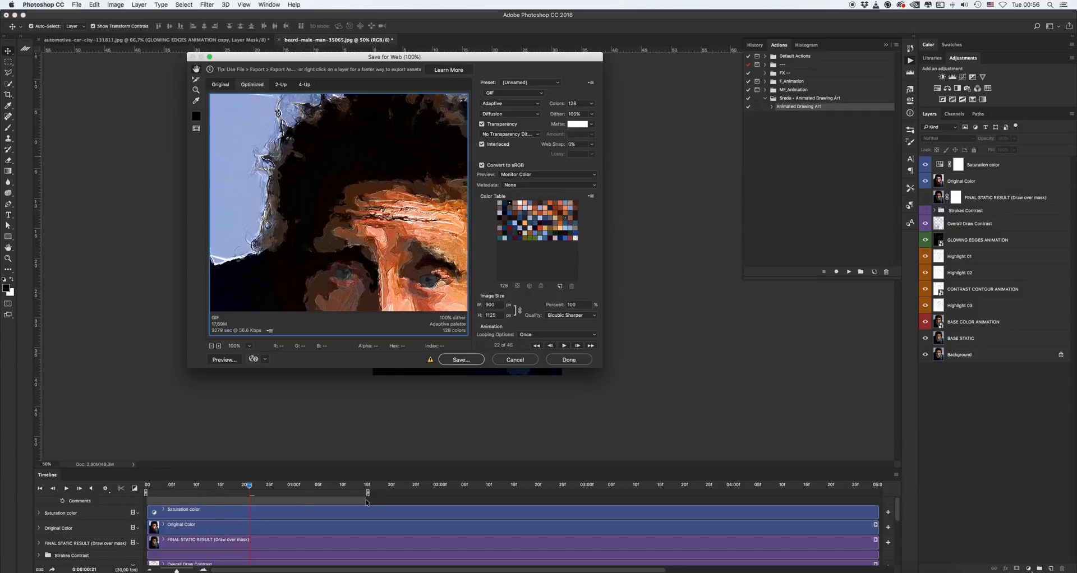
{"action": "mouse_move", "coordinate": [330, 389]}
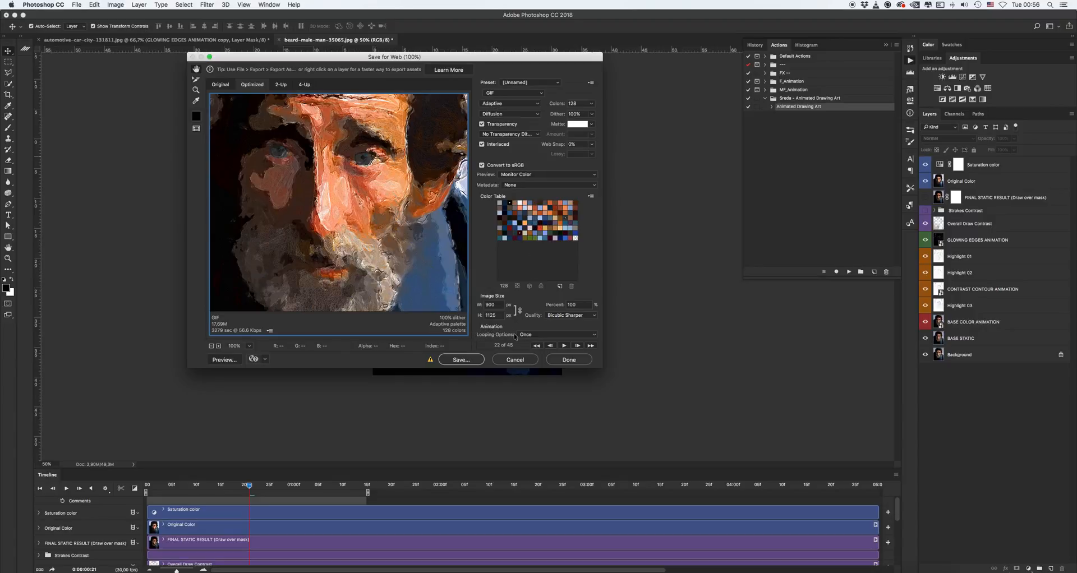
{"action": "left_click", "coordinate": [555, 336]}
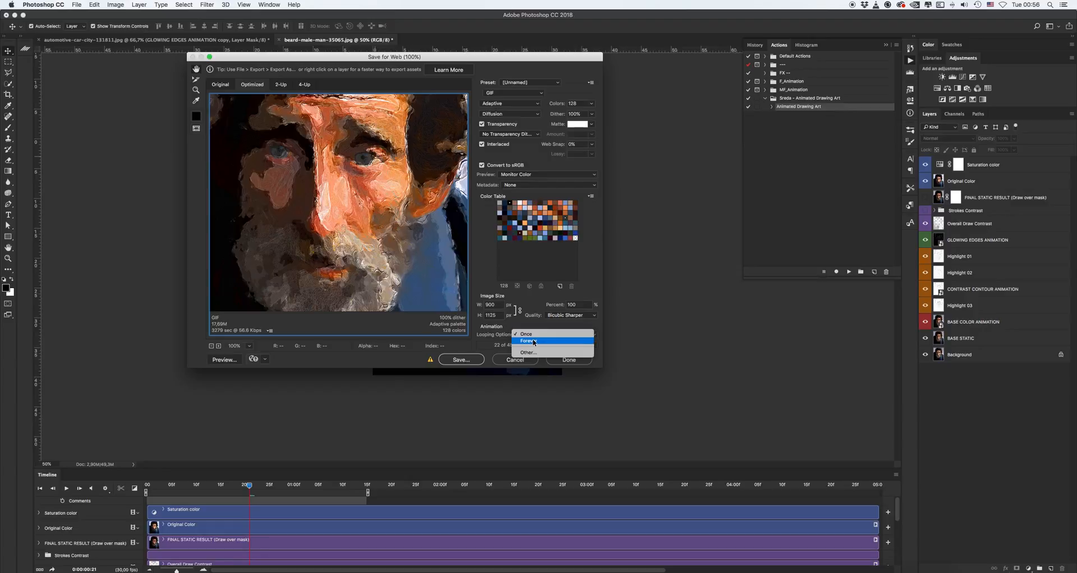
{"action": "left_click", "coordinate": [532, 341]}
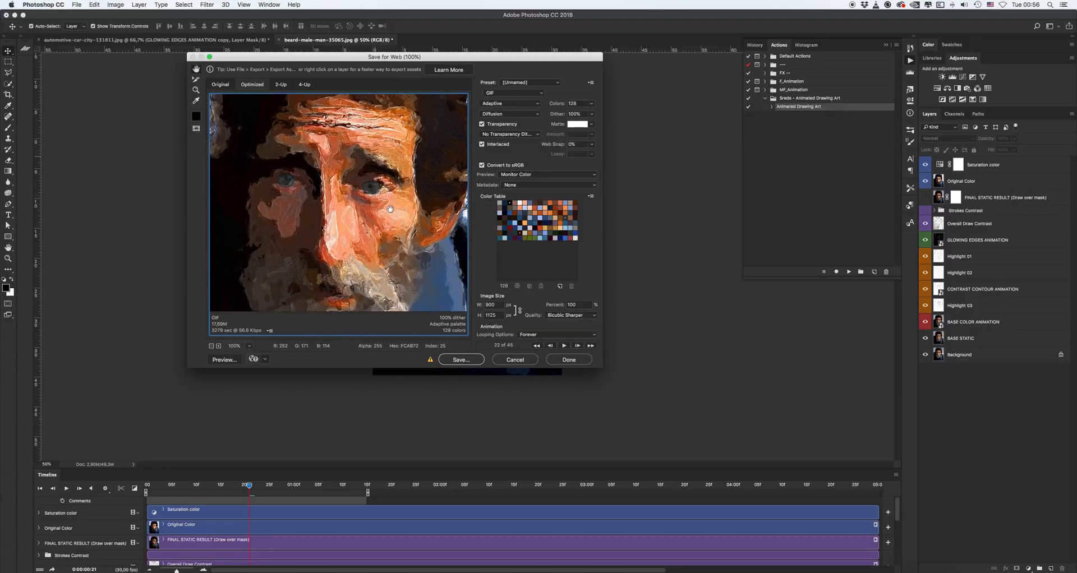
{"action": "mouse_move", "coordinate": [386, 240]}
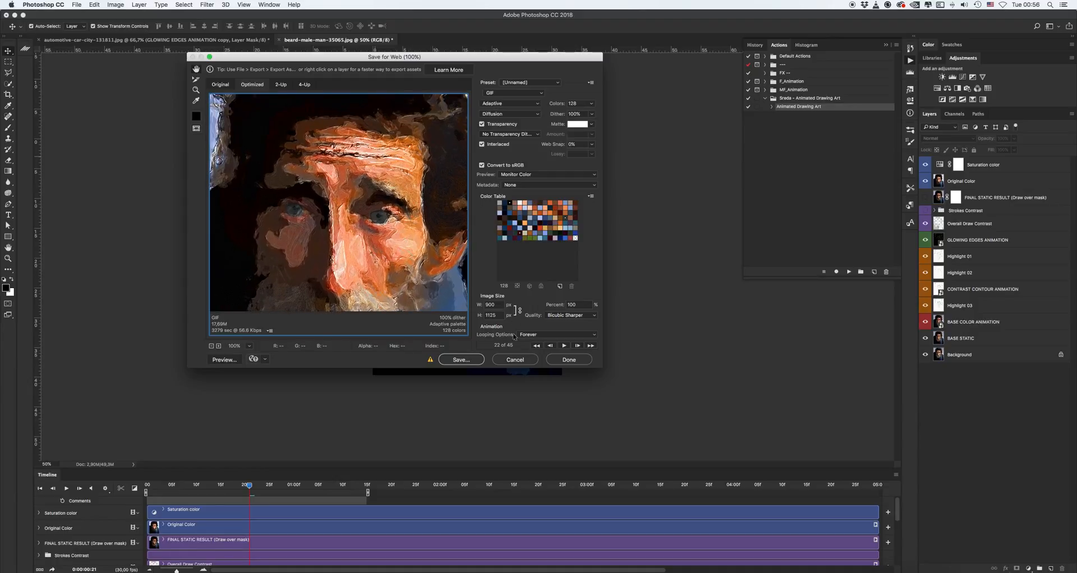
{"action": "left_click", "coordinate": [516, 359]}
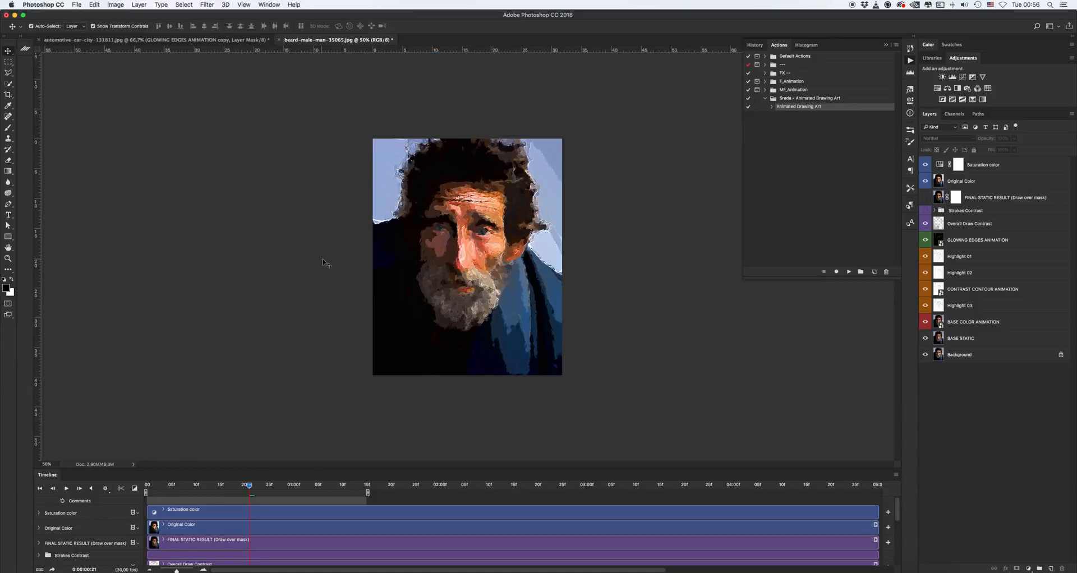